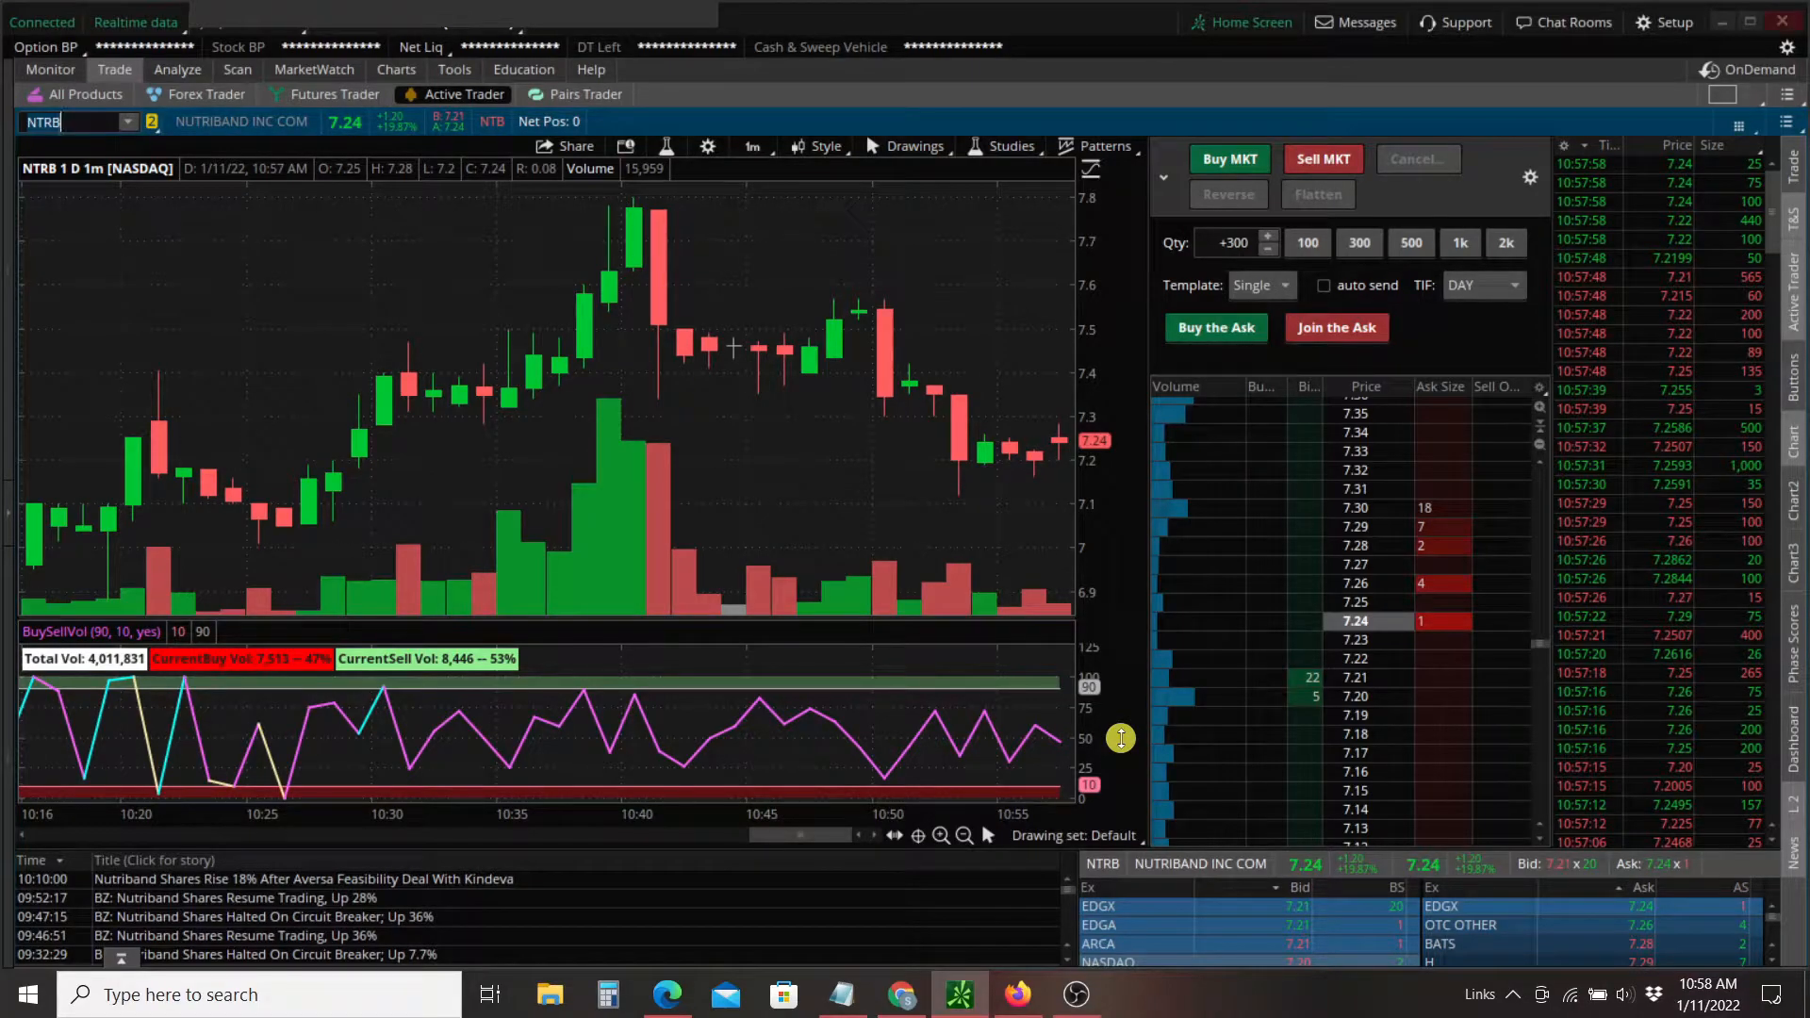
{"action": "mouse_move", "coordinate": [1121, 750]}
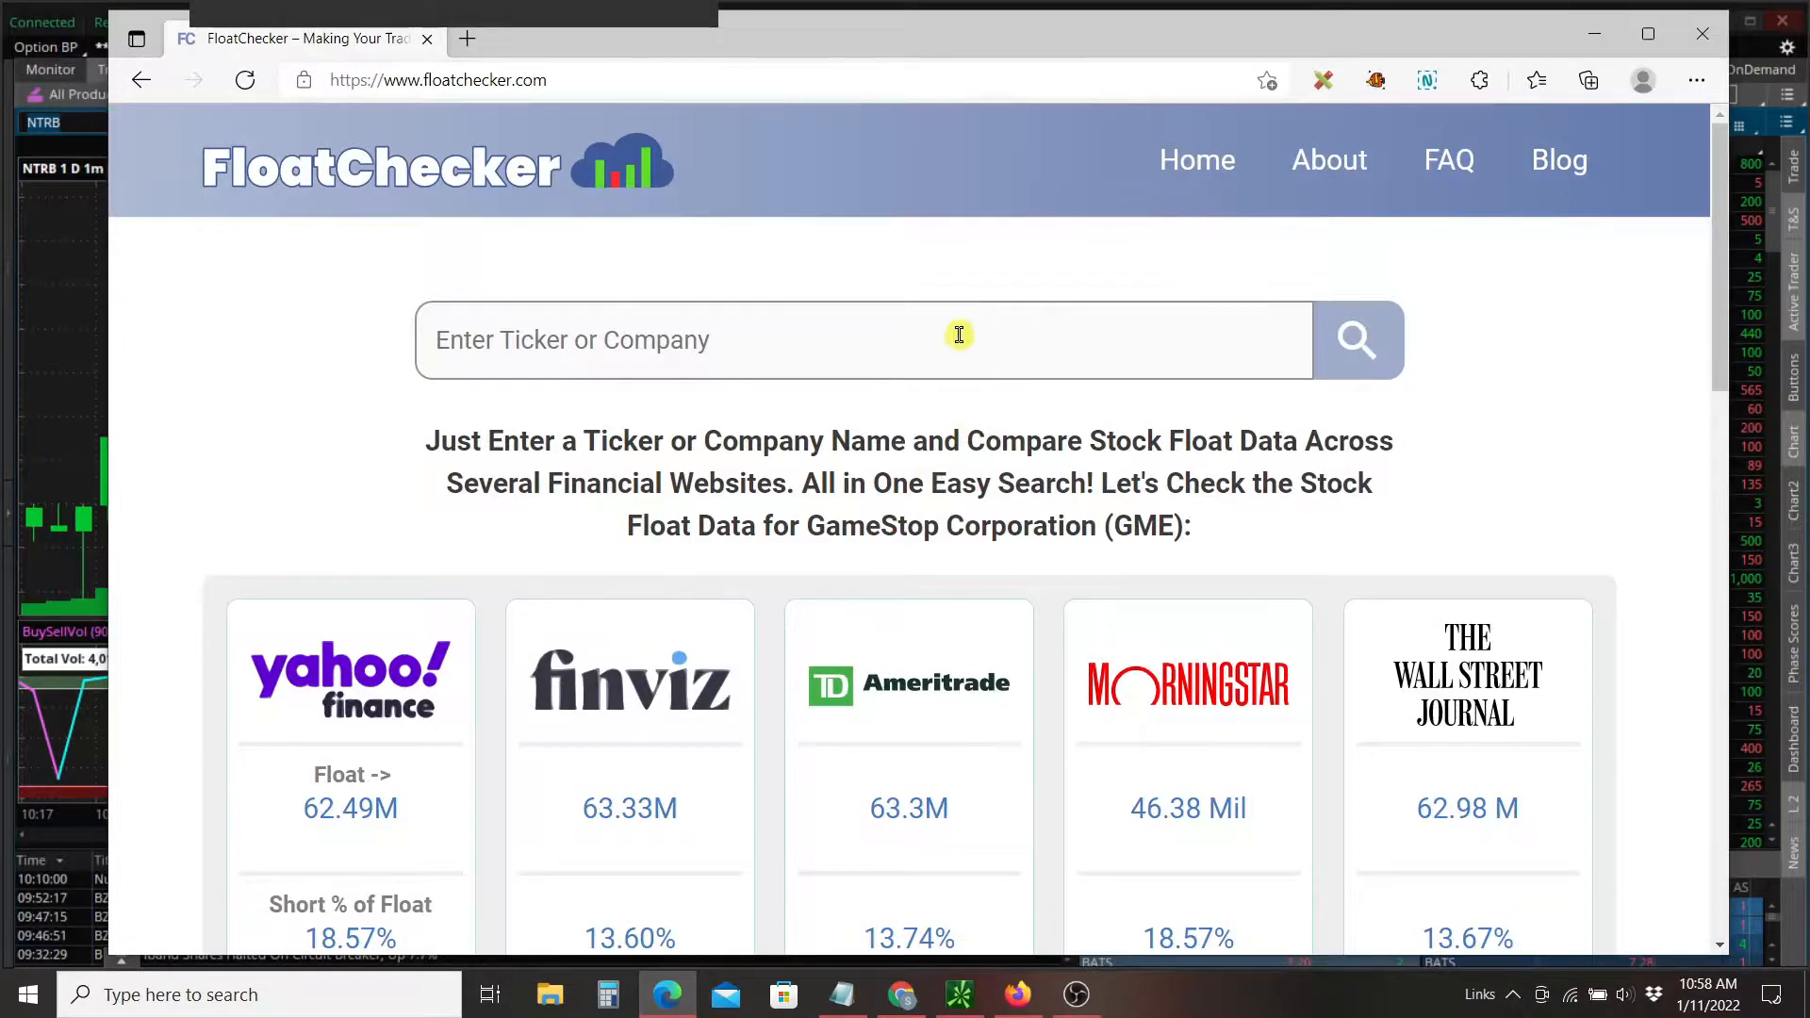
Look up Insignia Systems (ISIG) float data in FloatChecker.
{"action": "type", "text": "is"}
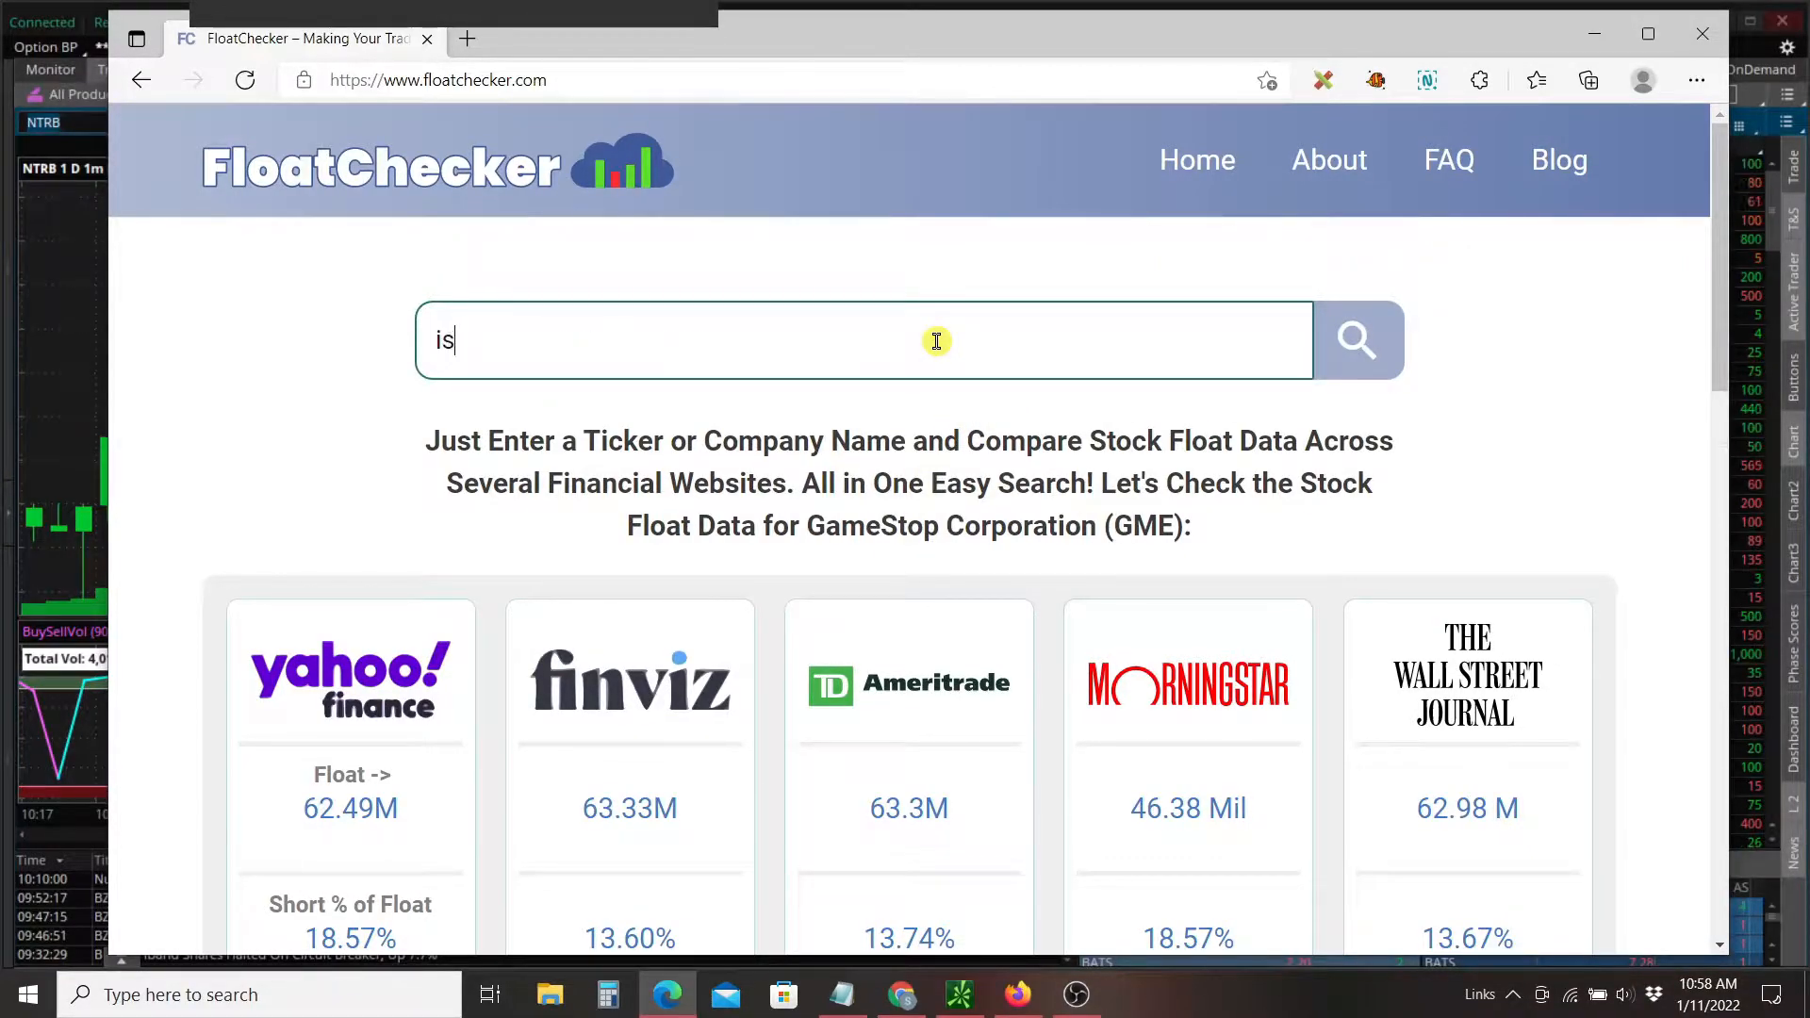
{"action": "type", "text": "ig"}
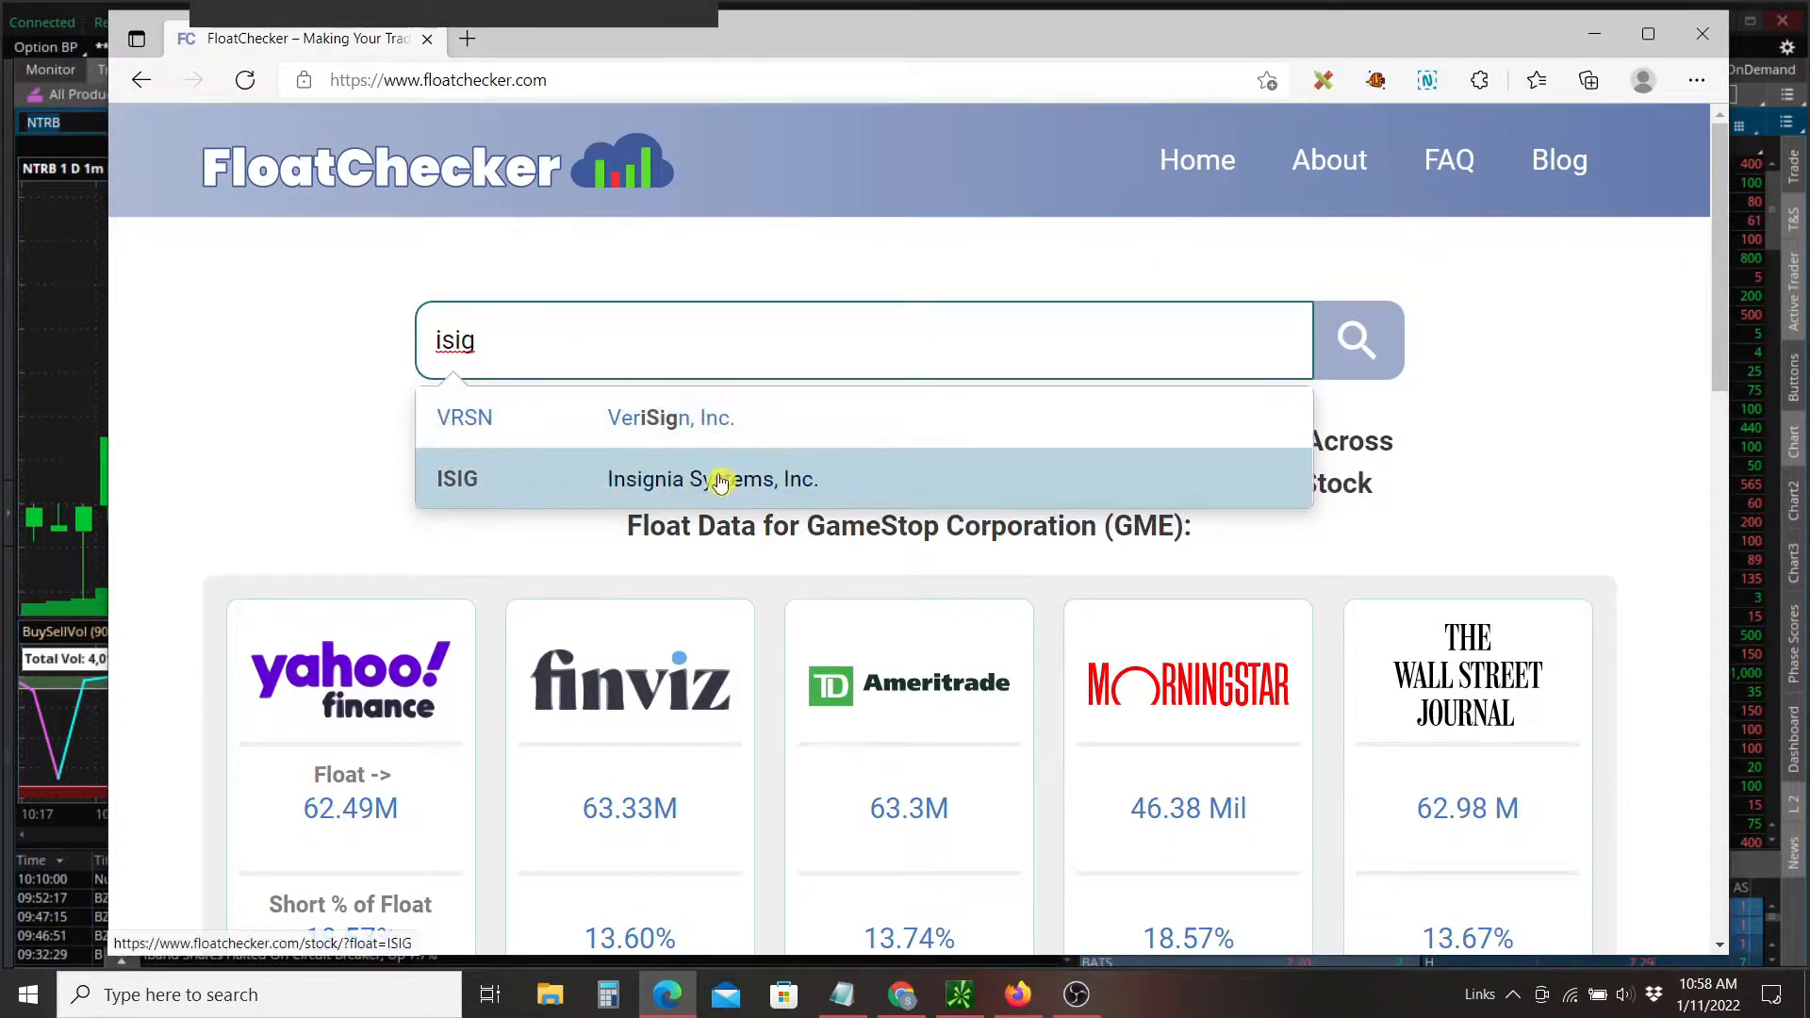
{"action": "left_click", "coordinate": [713, 477]}
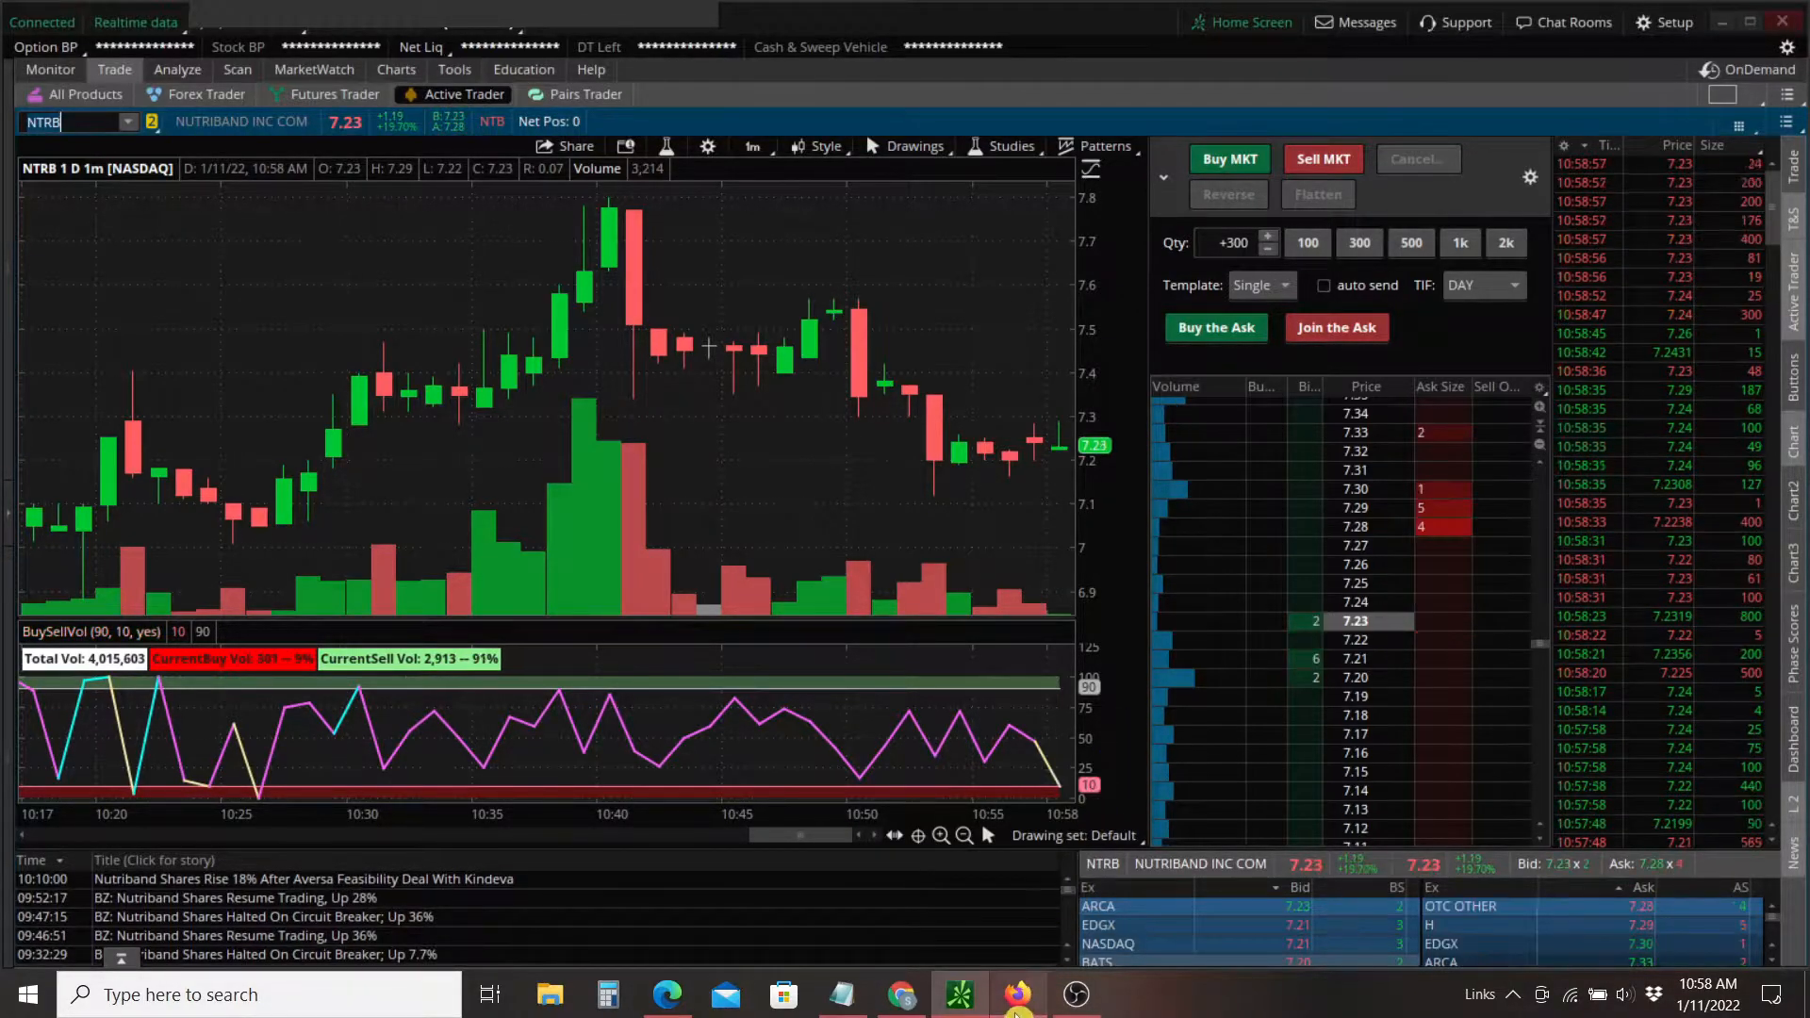
Bring up the YouTube Active Trading Strategies video on buyer volume.
{"action": "left_click", "coordinate": [1016, 994]}
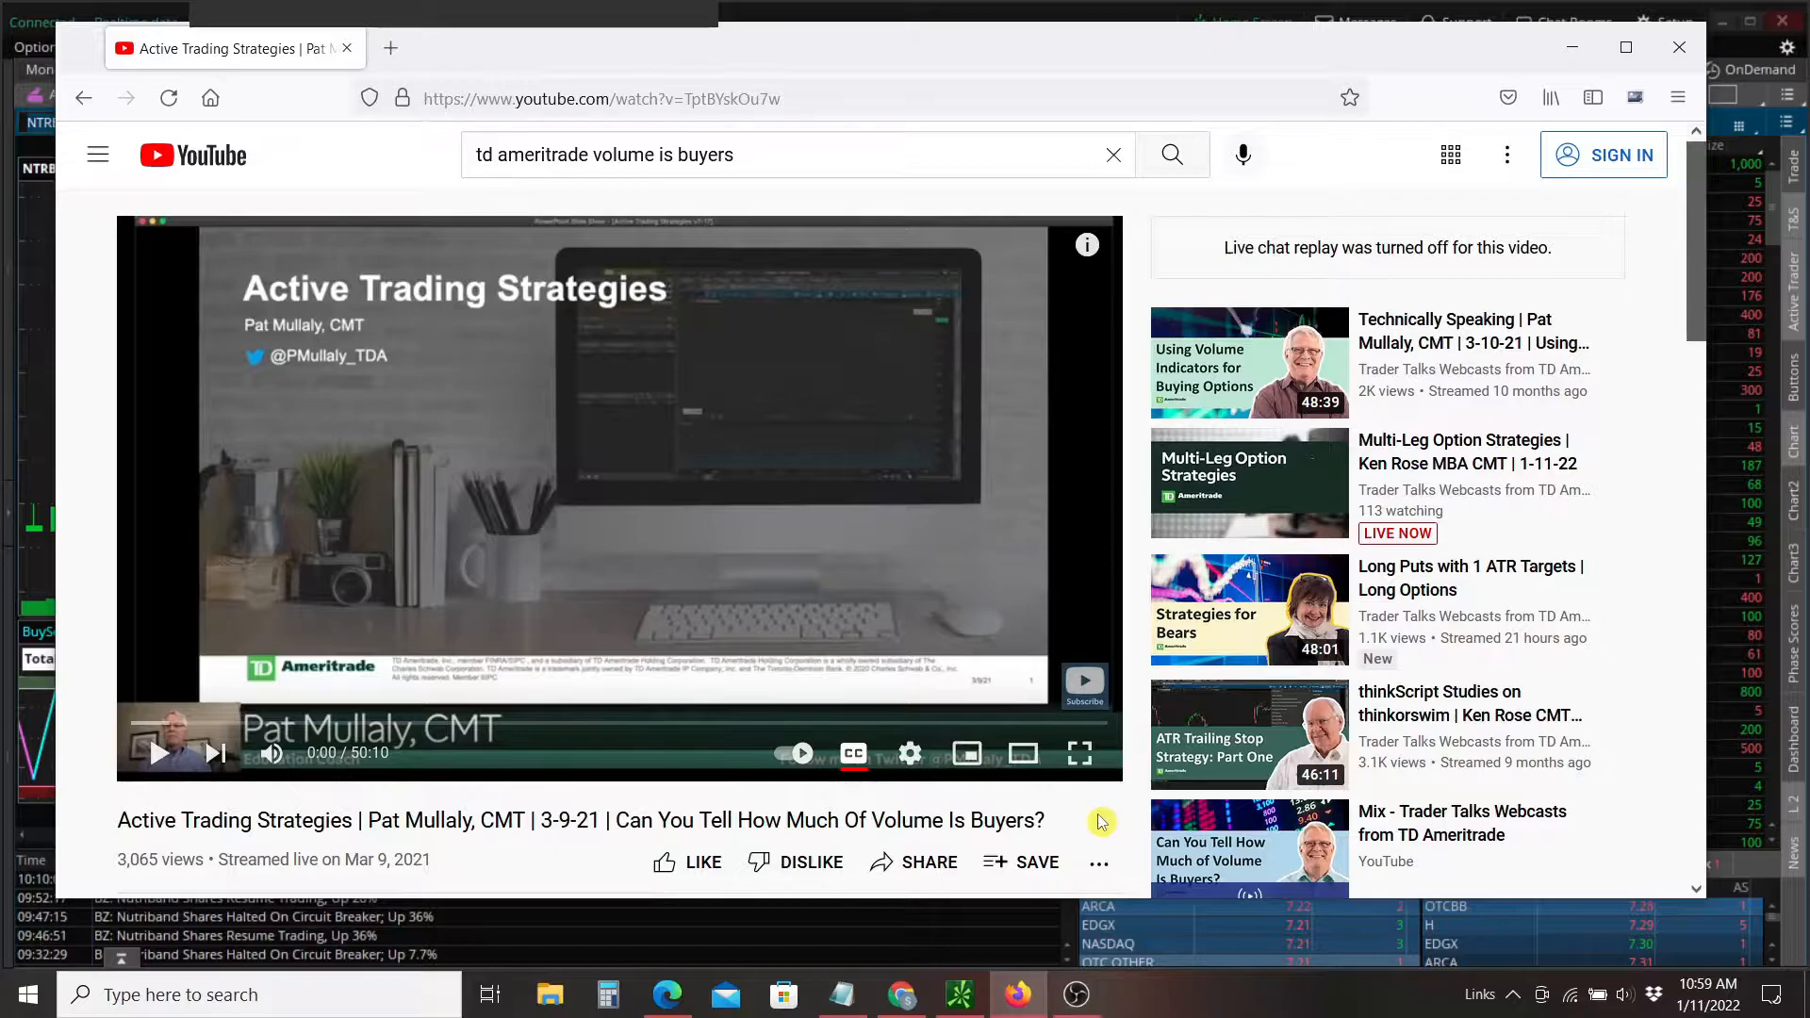
{"action": "mouse_move", "coordinate": [1573, 47]}
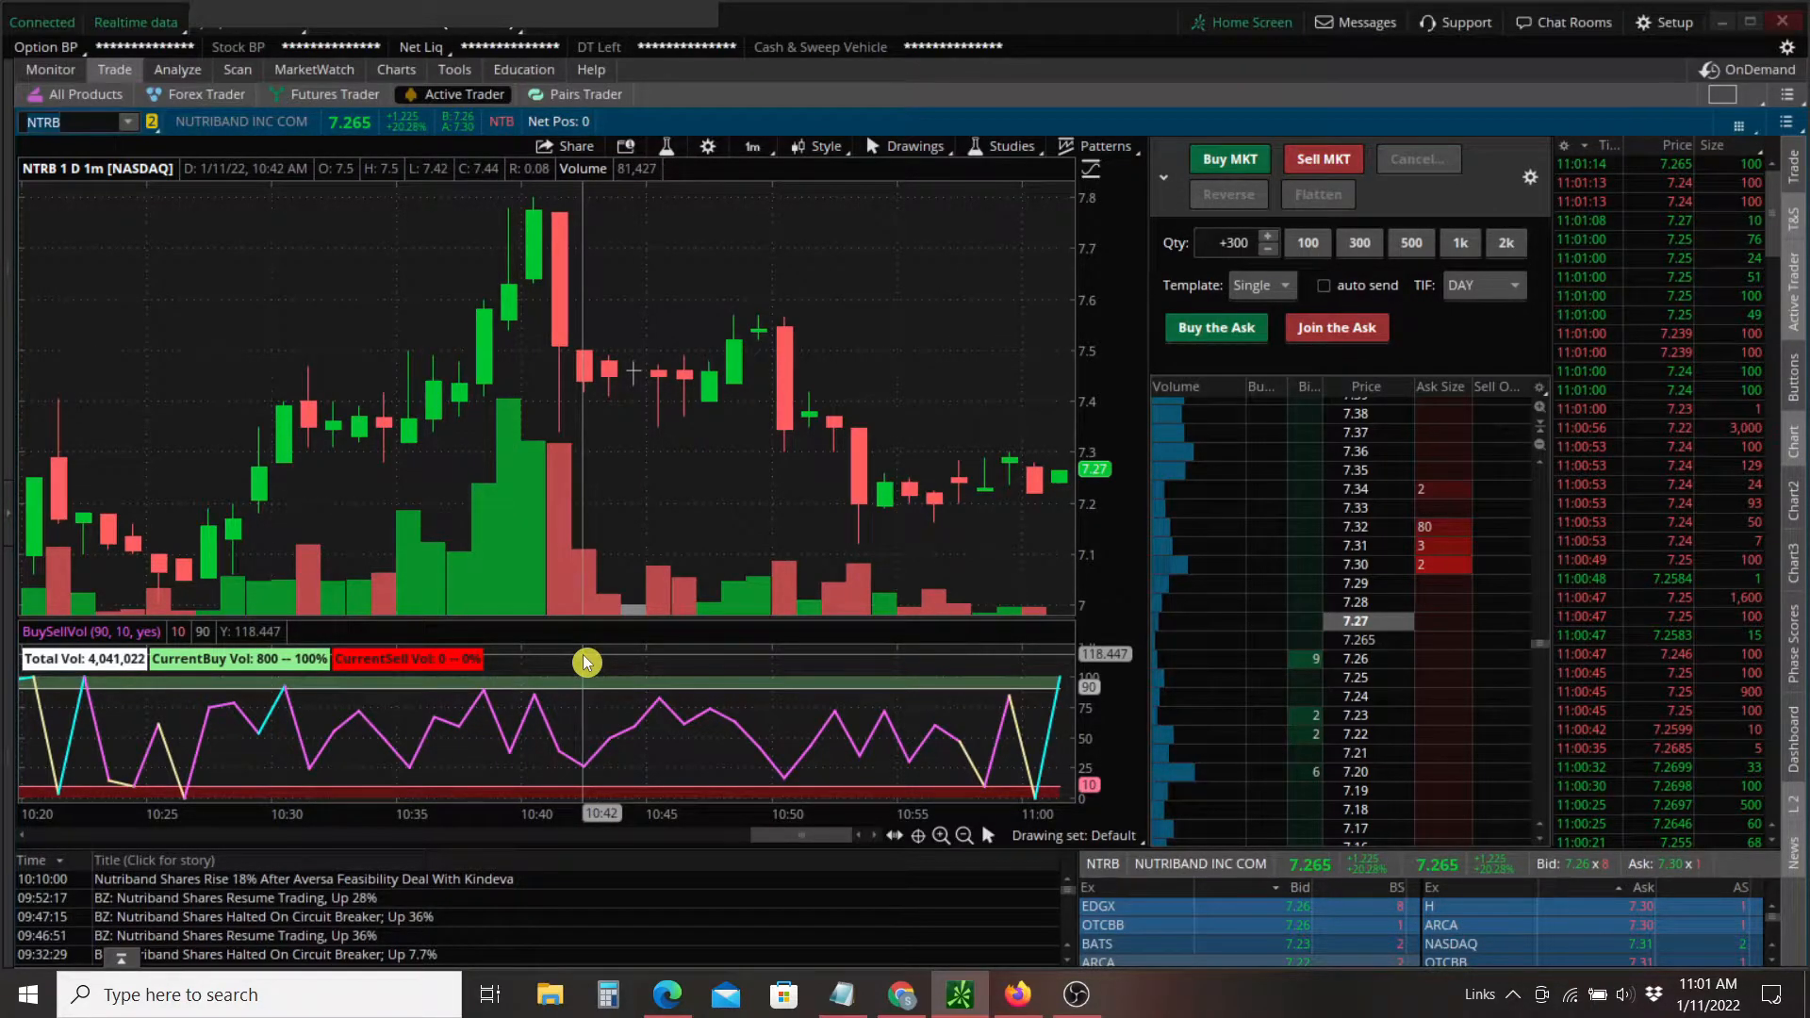
{"action": "mouse_move", "coordinate": [728, 493]}
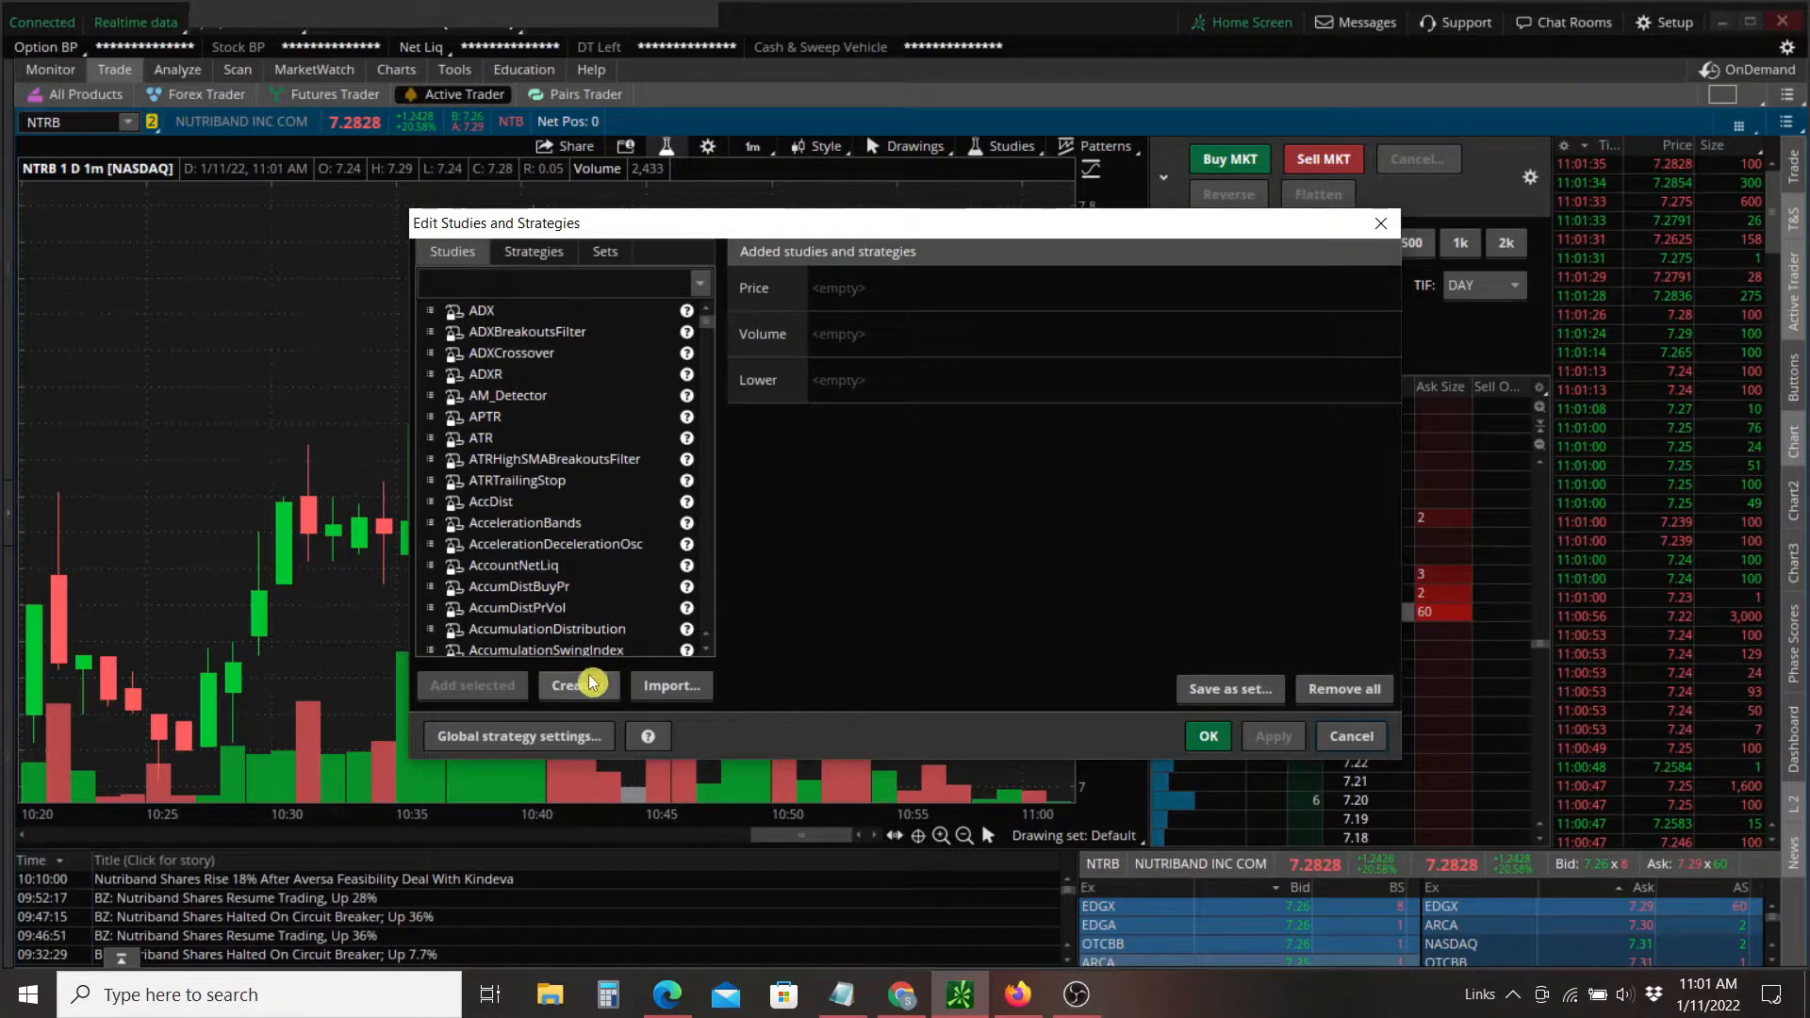
Start creating a new custom study from Edit Studies and Strategies.
{"action": "left_click", "coordinate": [577, 685]}
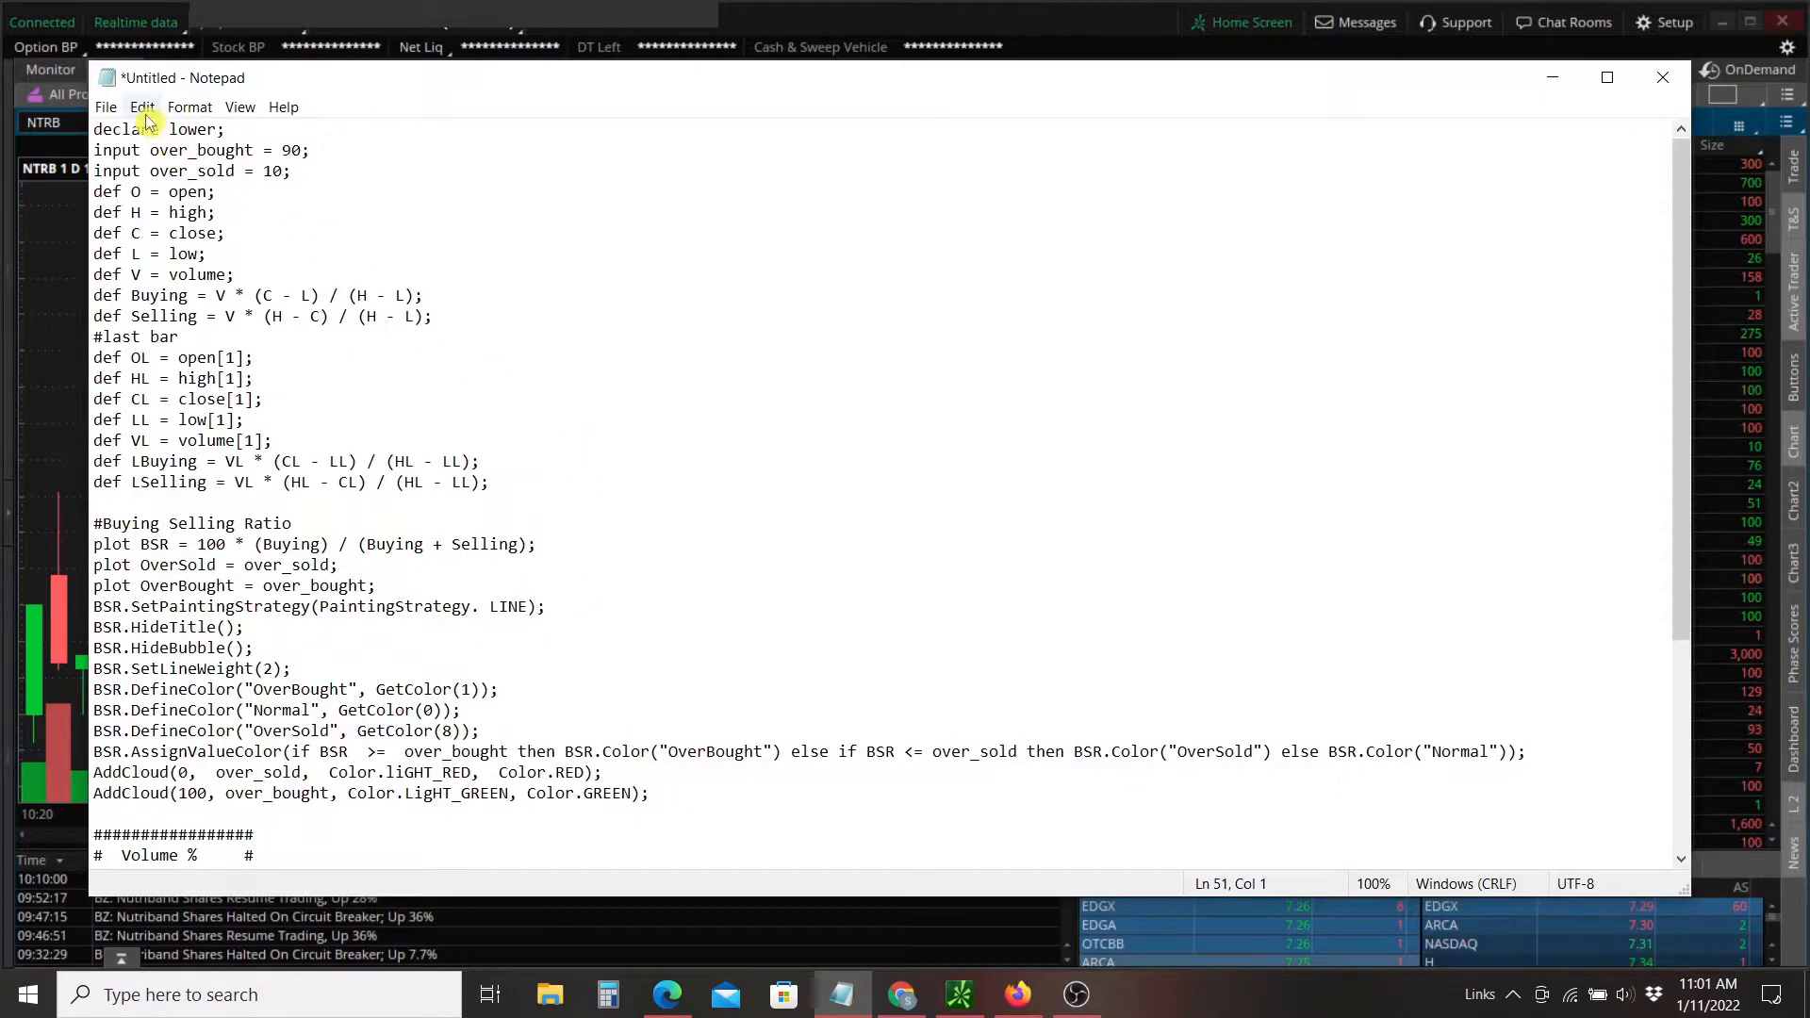
Select all of the Notepad thinkScript code and copy it.
{"action": "left_click", "coordinate": [141, 105]}
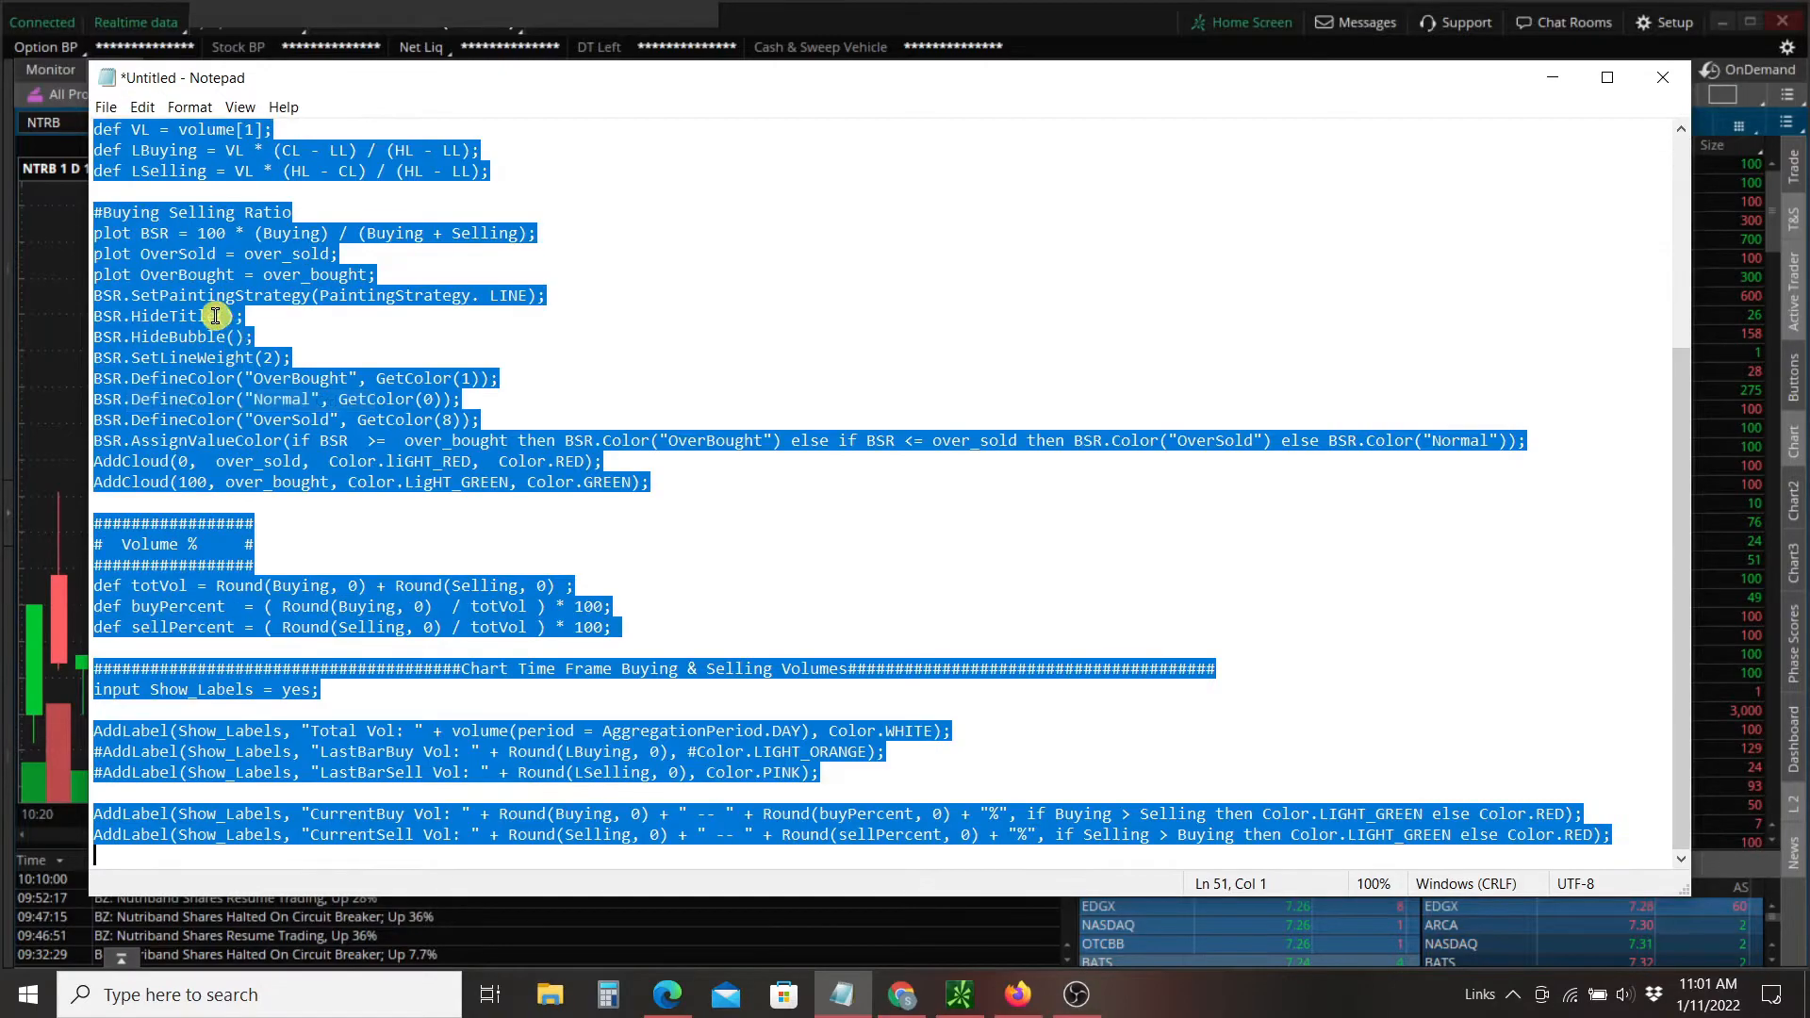
{"action": "right_click", "coordinate": [215, 315]}
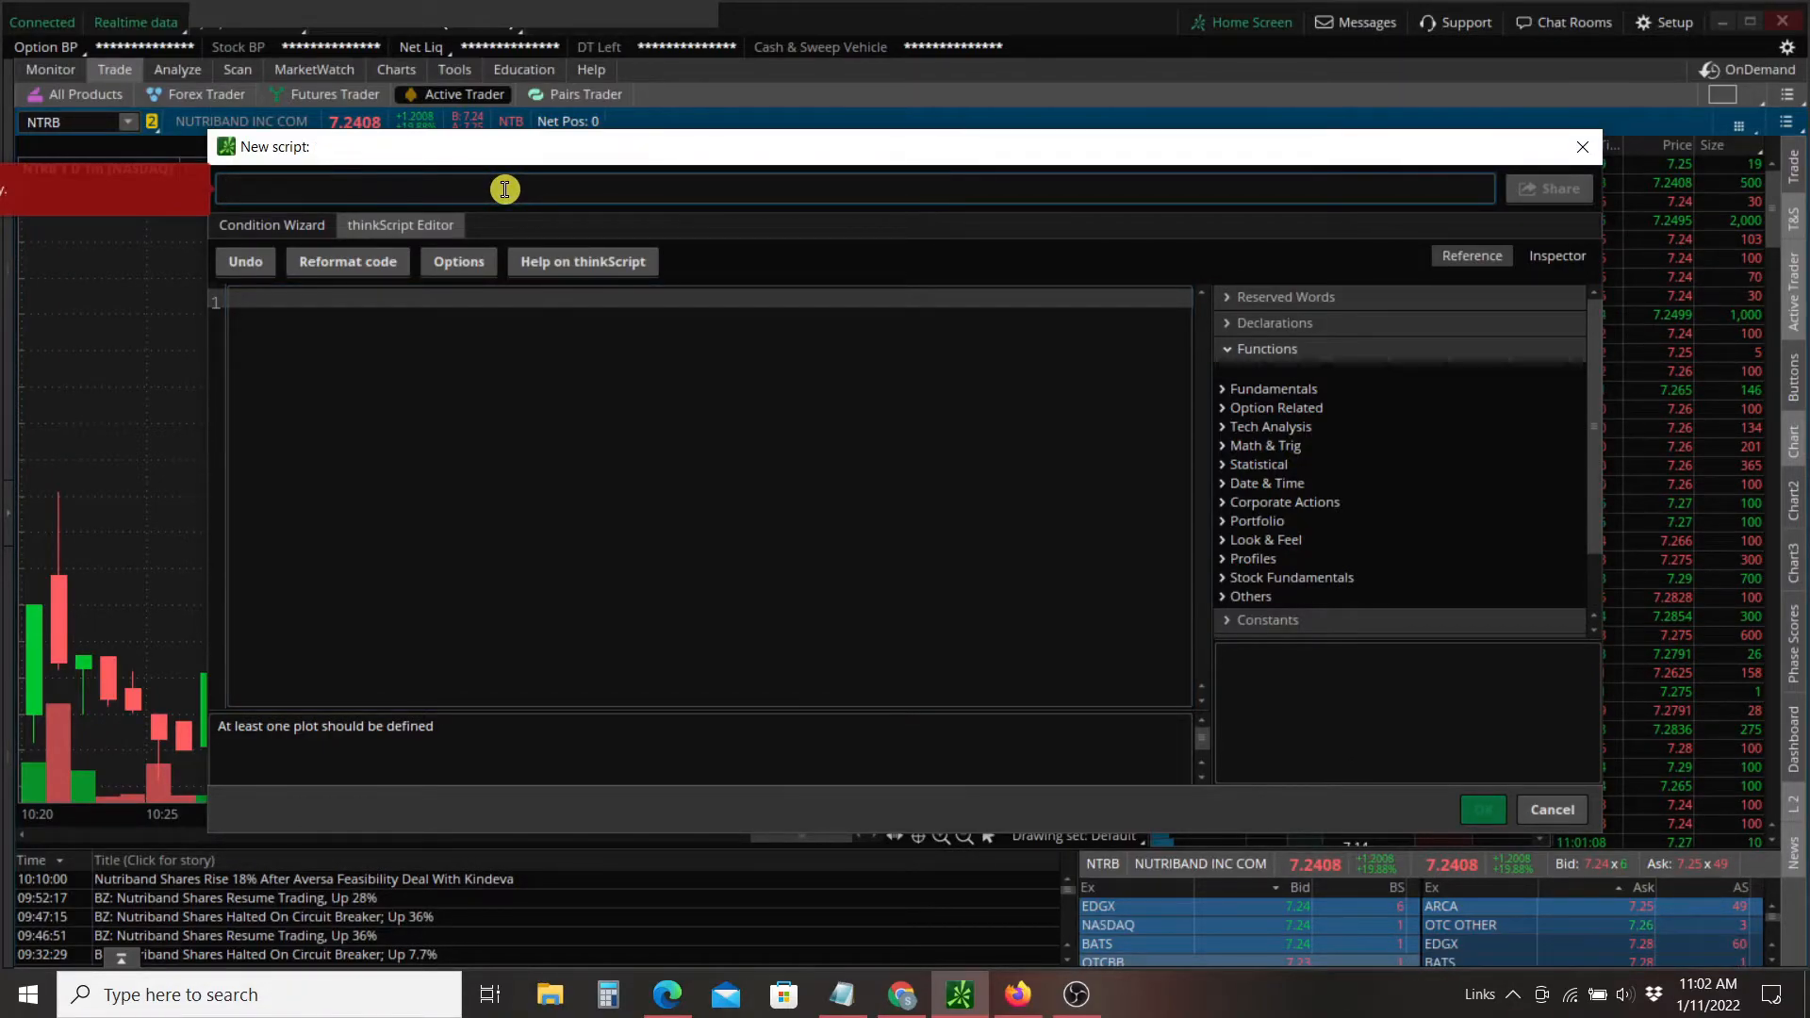
Name the script BuySellVolume, paste the copied code and apply it as a lower study.
{"action": "type", "text": "BuySell"}
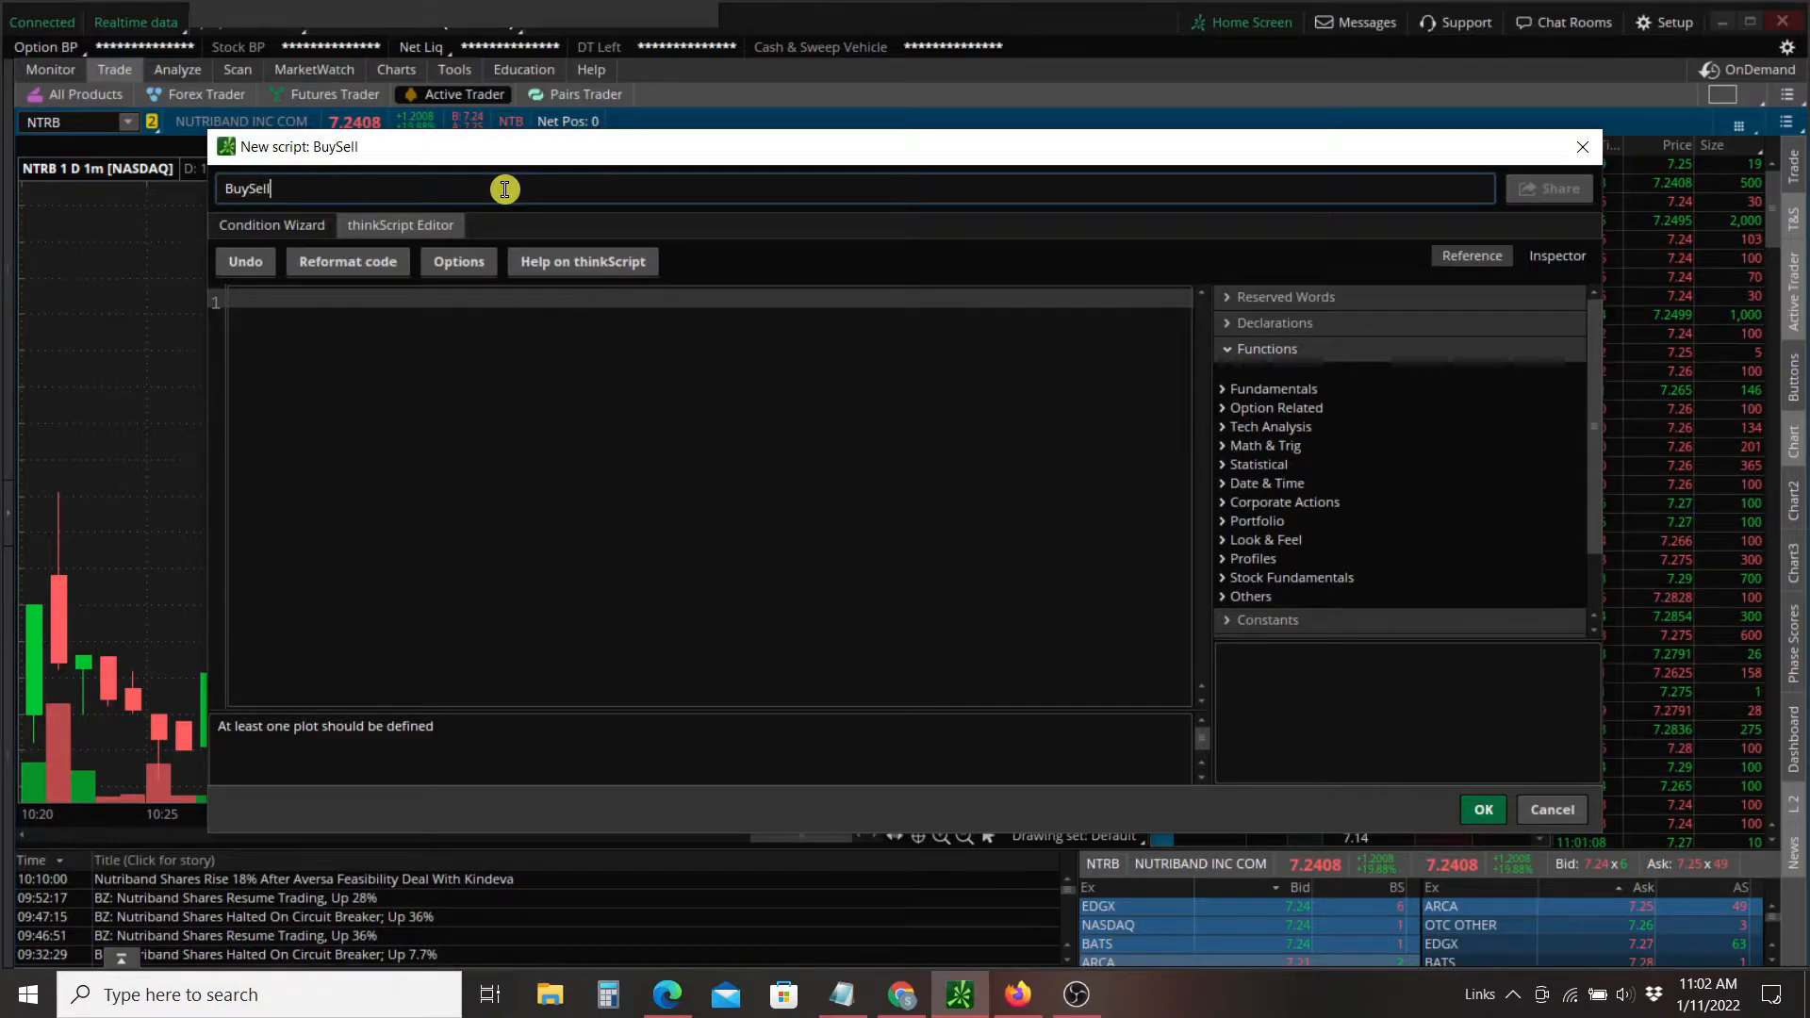
{"action": "type", "text": "Volume"}
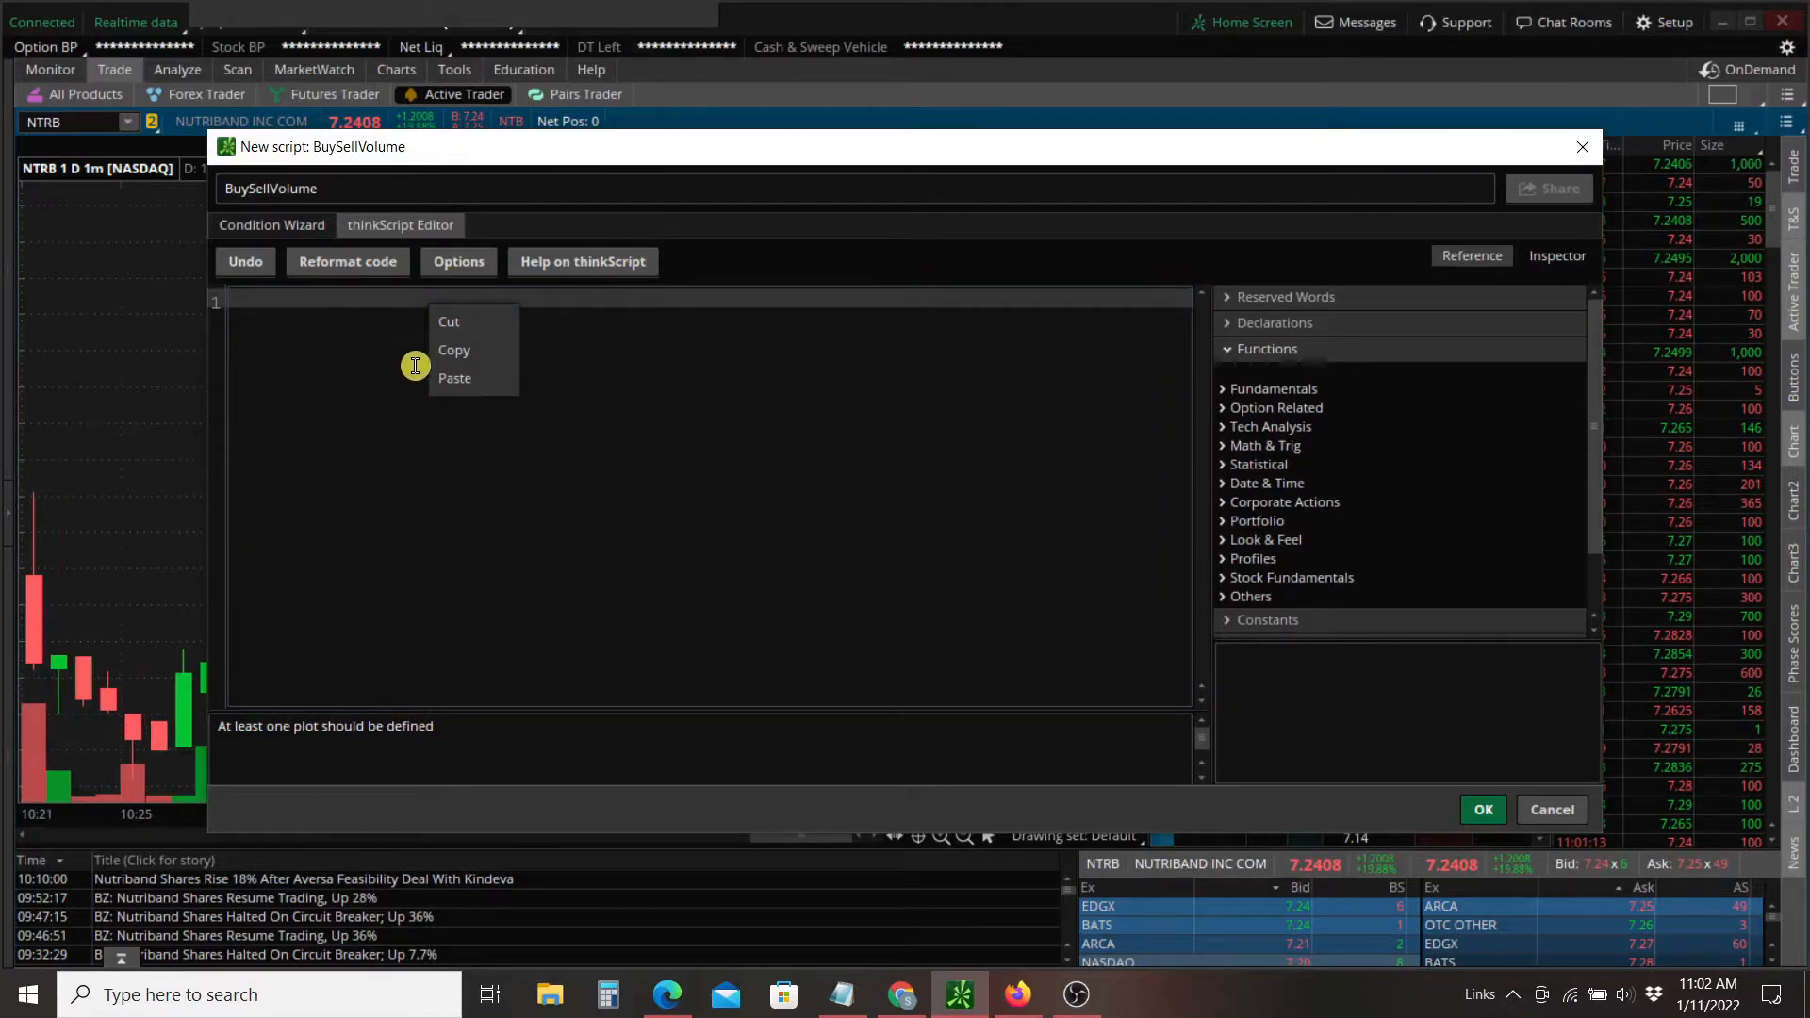
{"action": "left_click", "coordinate": [455, 377]}
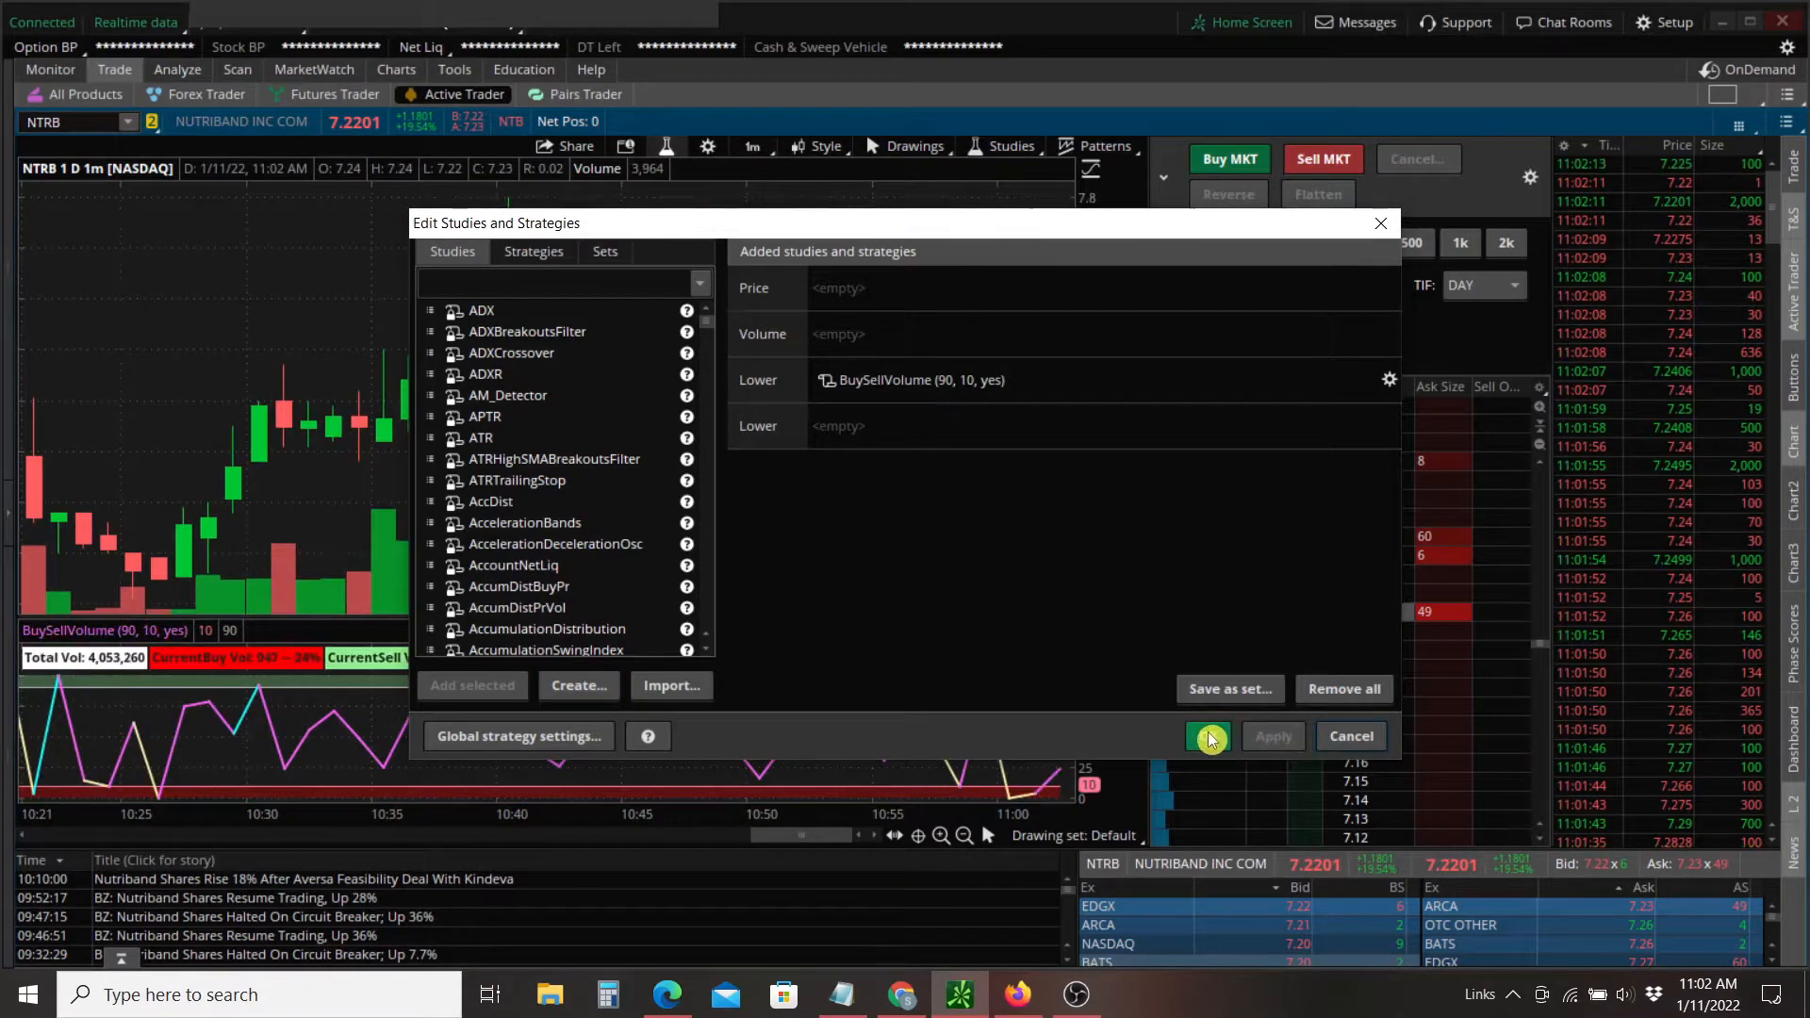
{"action": "left_click", "coordinate": [1207, 736]}
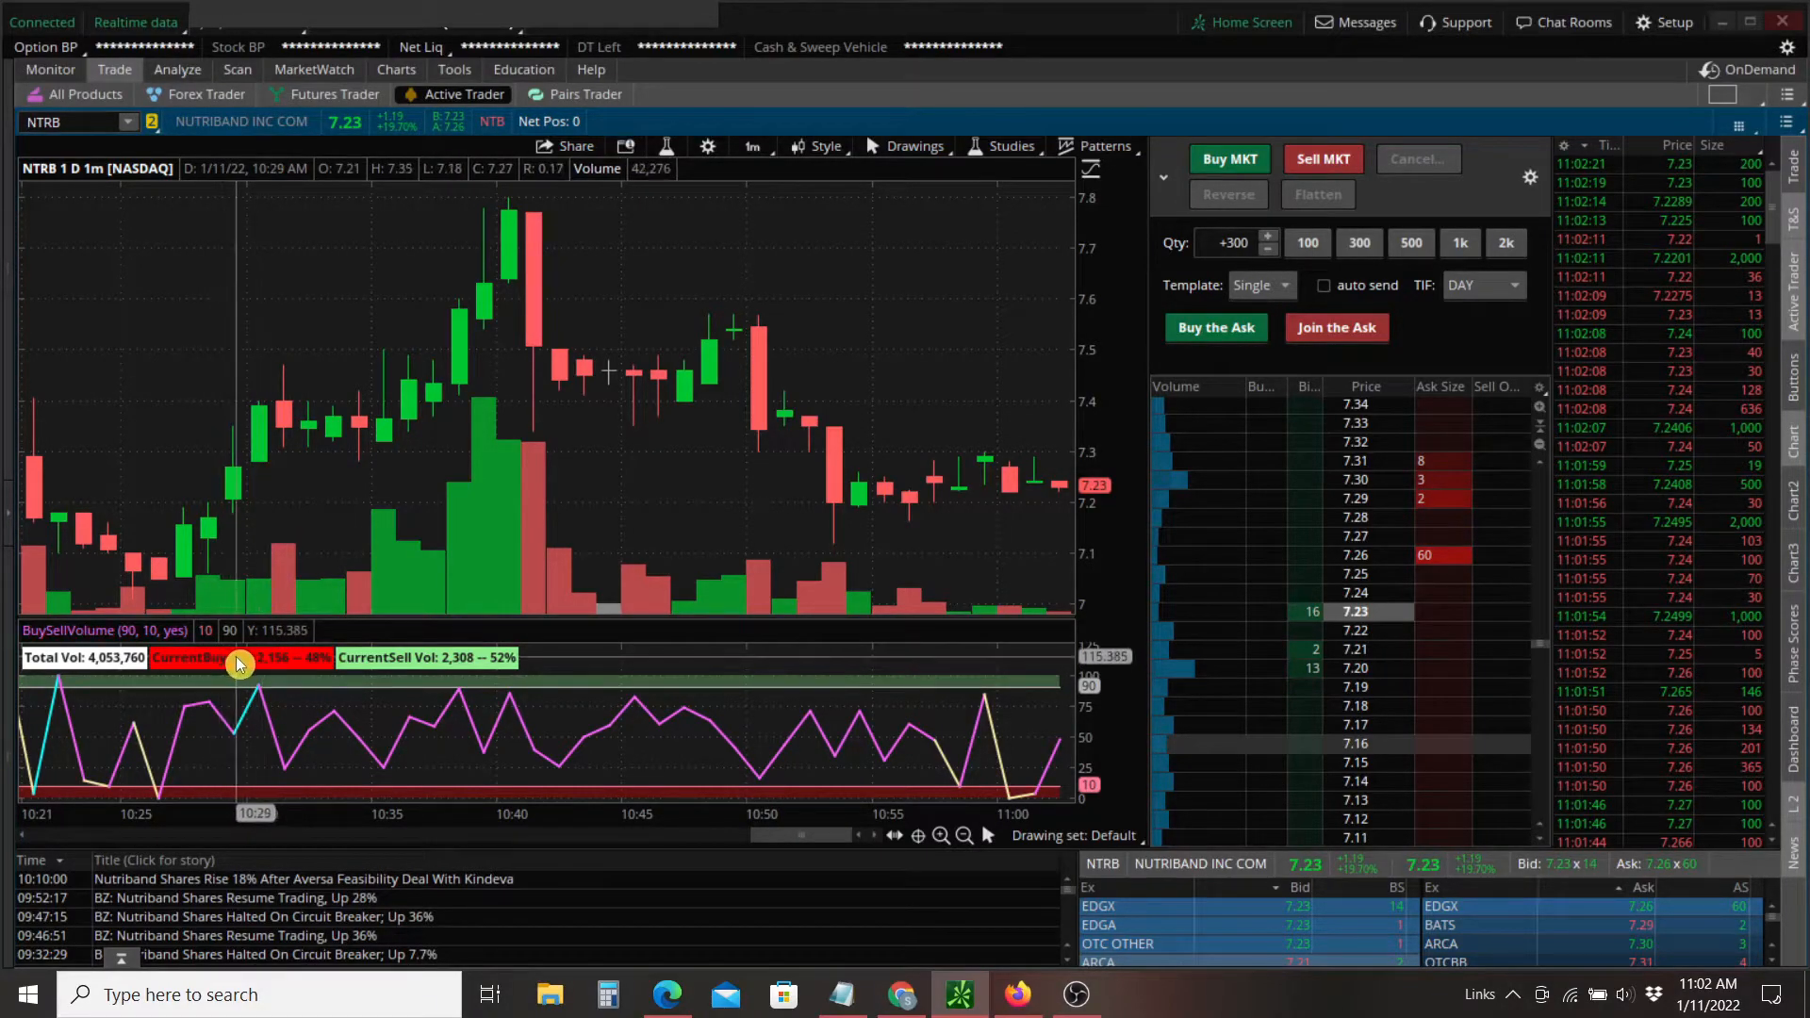
{"action": "mouse_move", "coordinate": [283, 664]}
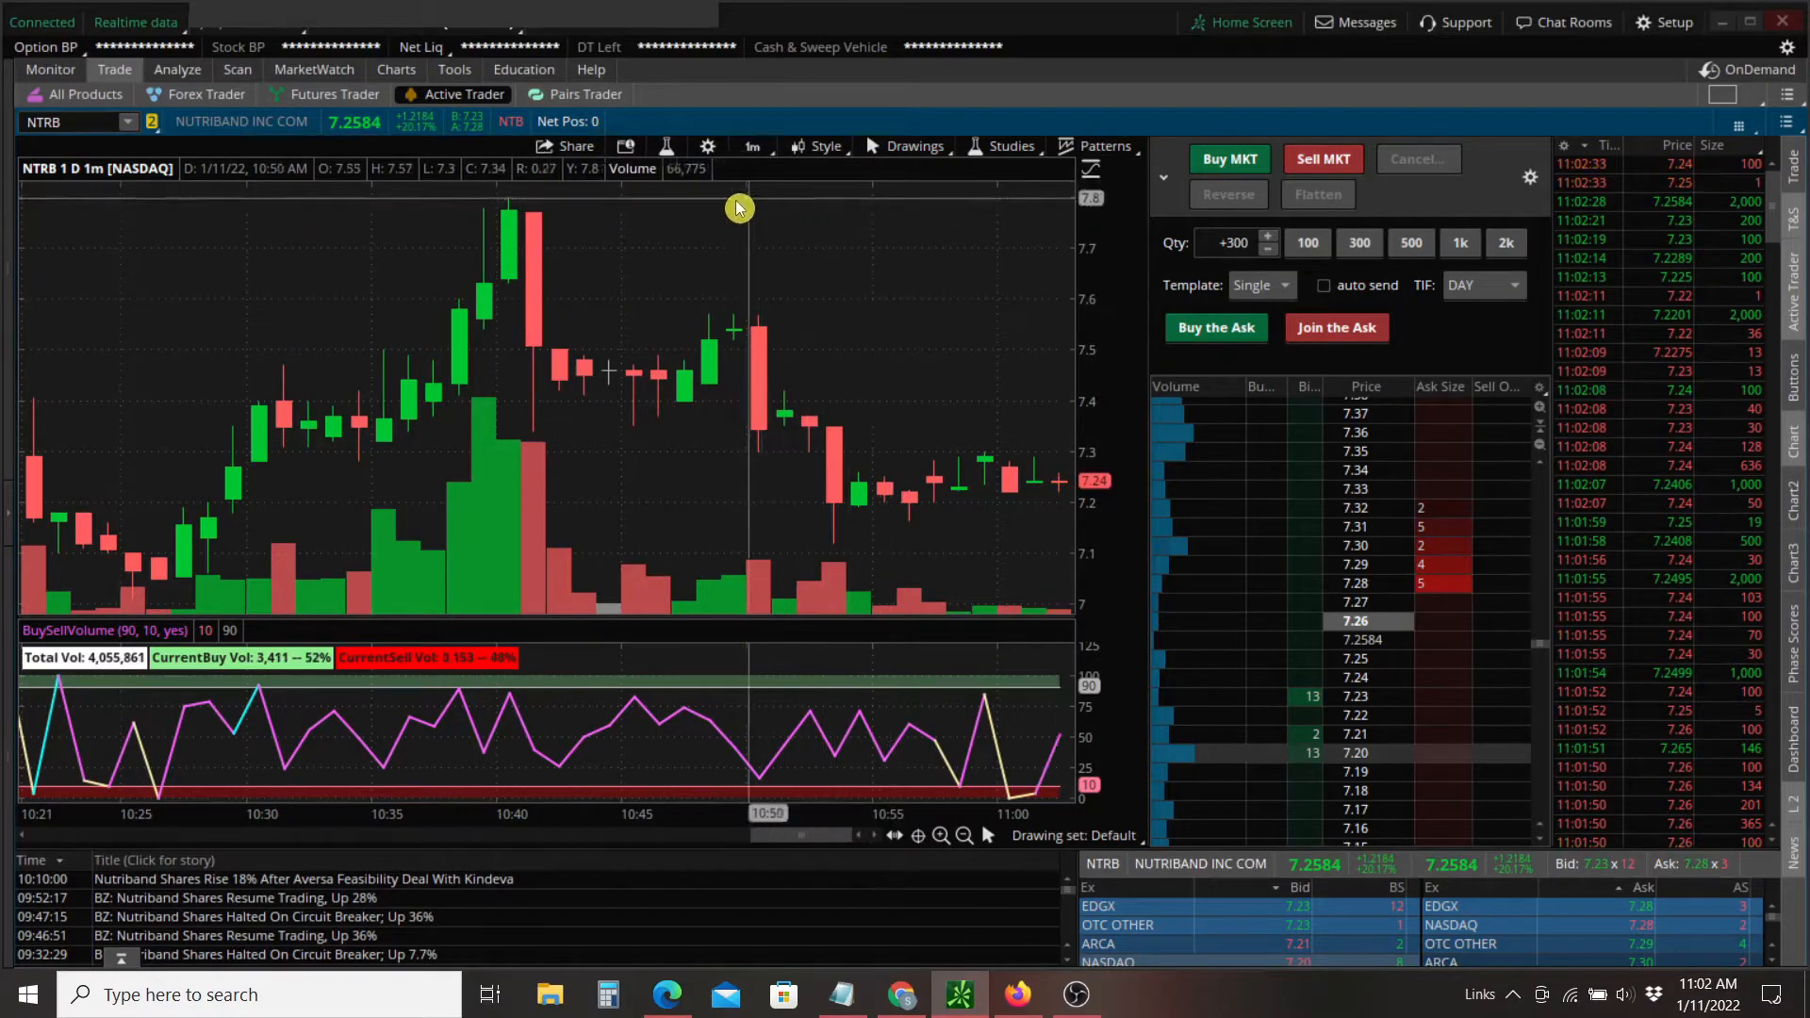
{"action": "left_click", "coordinate": [1003, 145]}
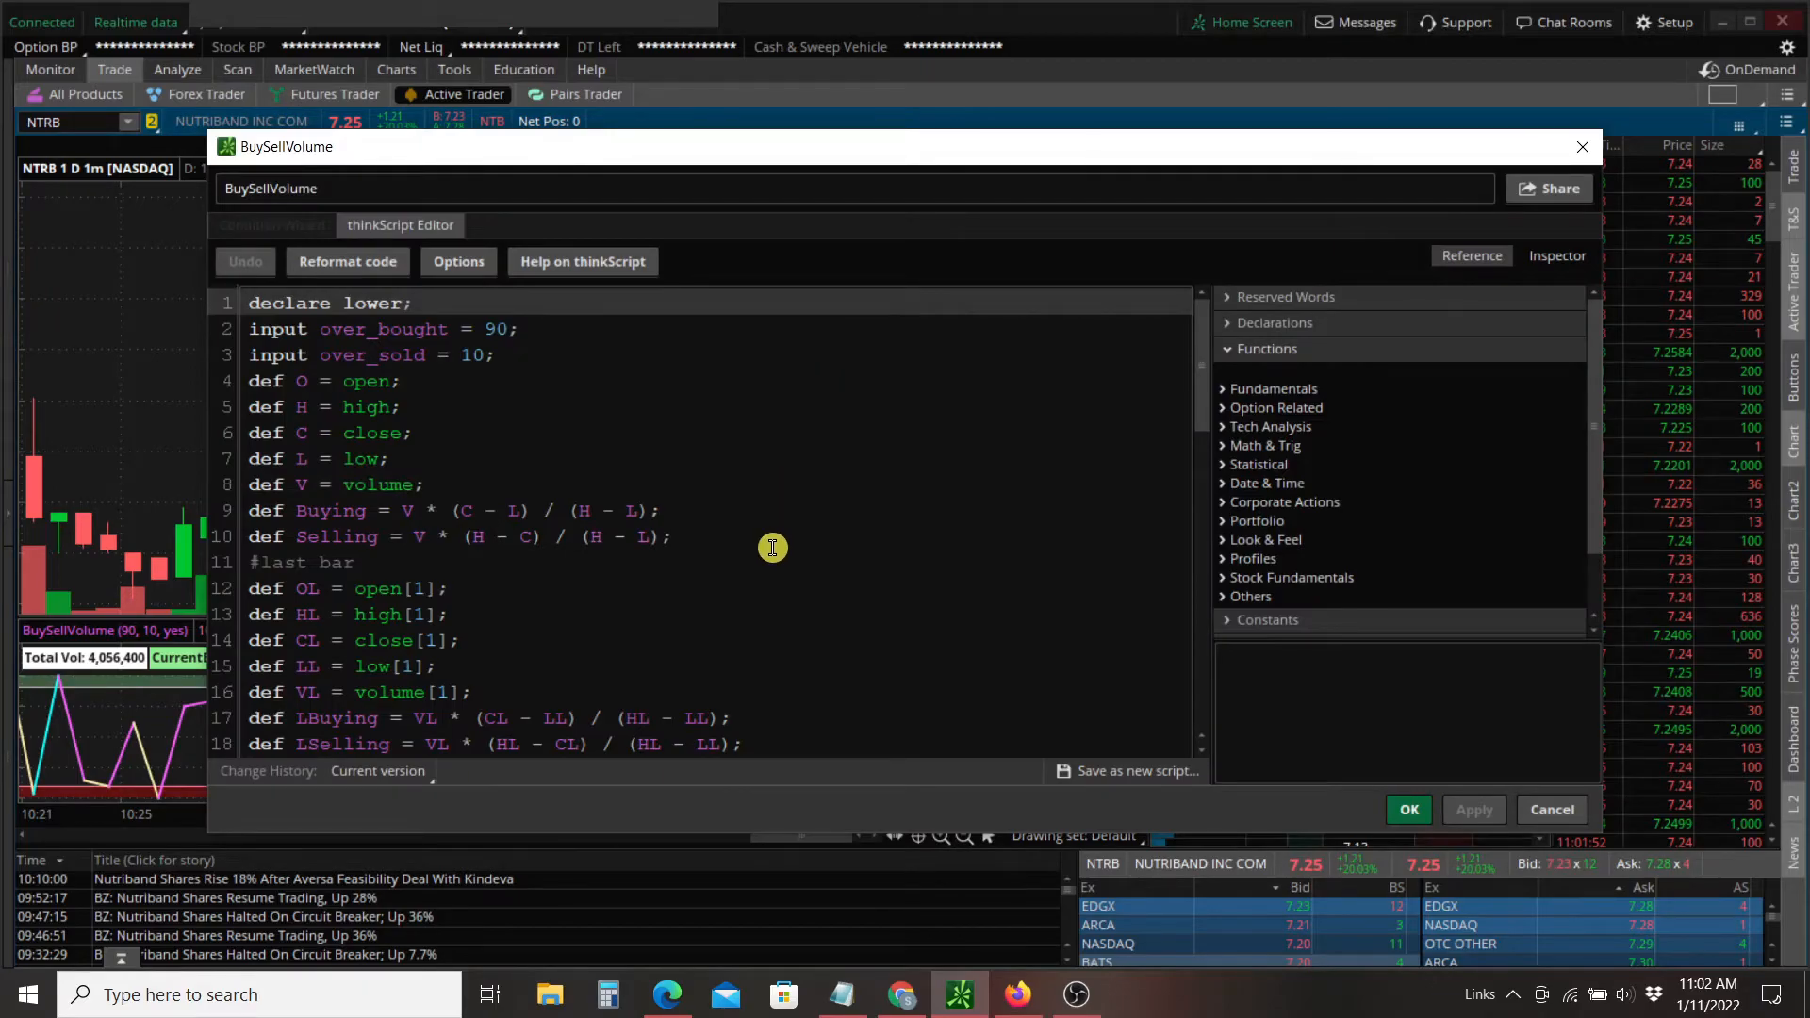
Rewrite the AddLabel lines so current buy uses Color.LIGHT_GREEN and current sell Color.RED.
{"action": "scroll", "scroll_direction": "down", "scroll_amount": 3}
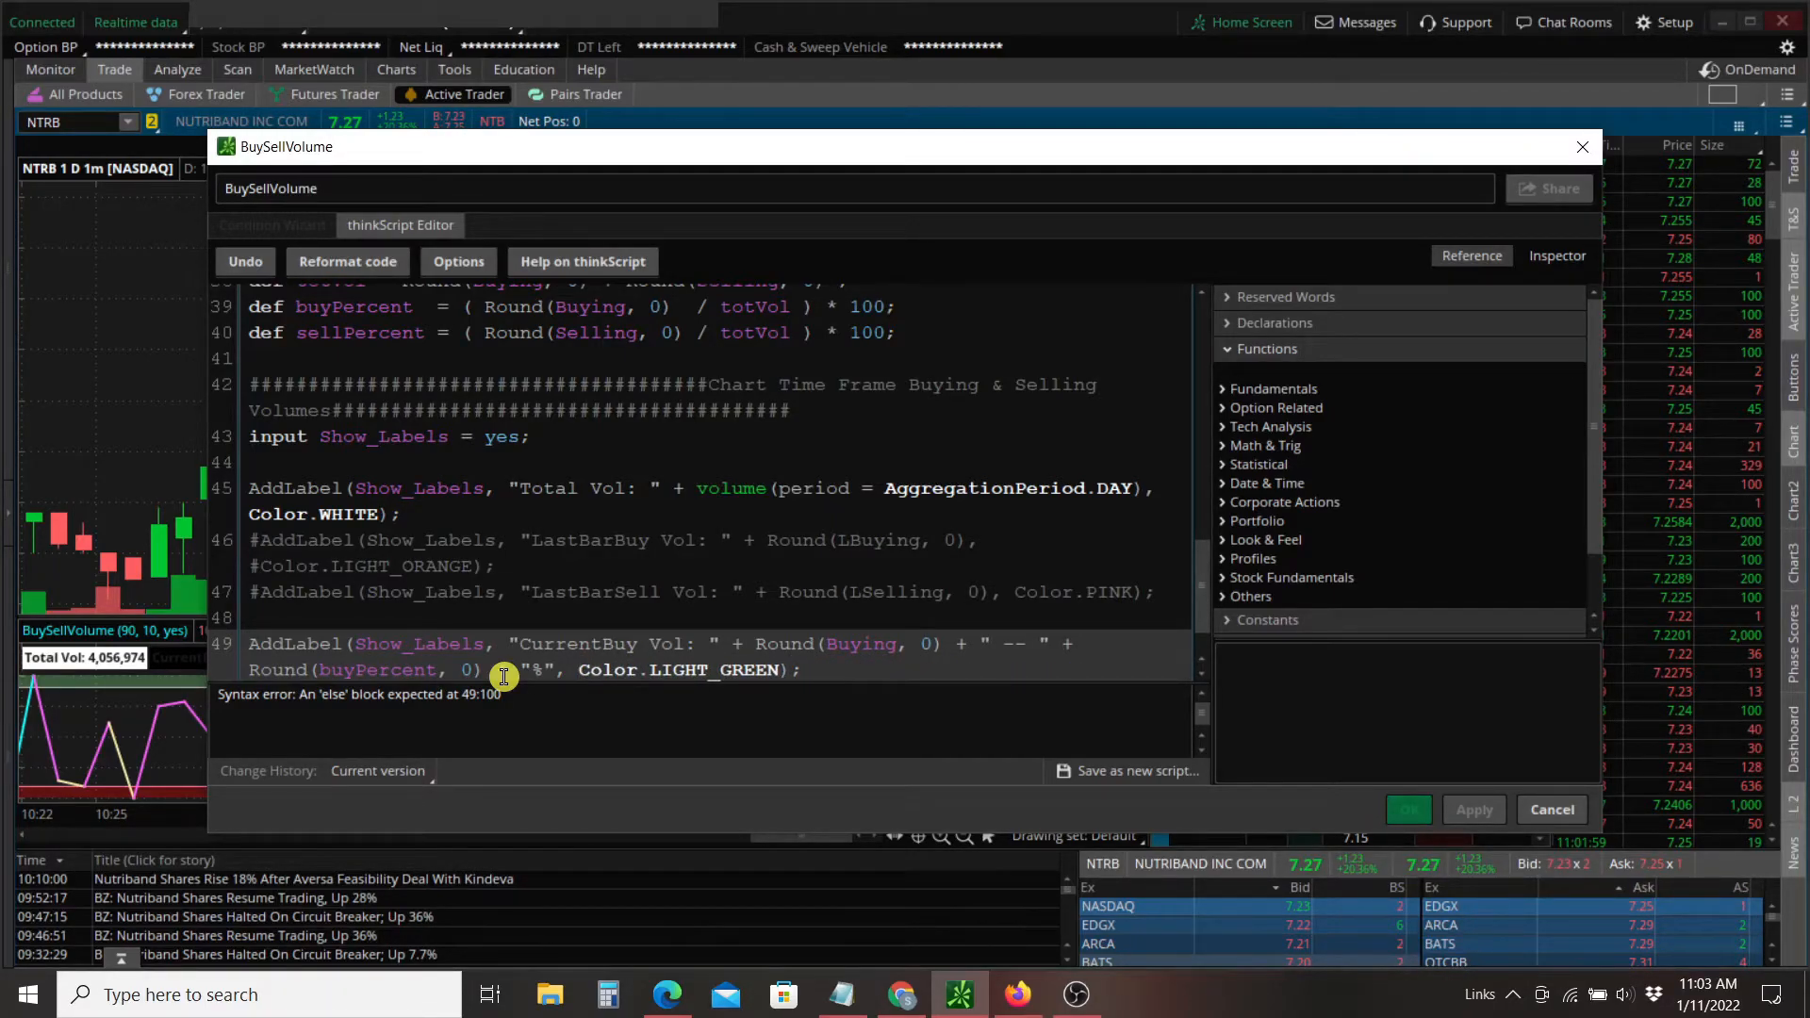
{"action": "type", "text": "AddLabel(Show_Labels, \"CurrentSell Vol: \" + Round(Selling, 0) + \" -- \" + Round(sellPercent, 0) + \"%\", Color.RED);"}
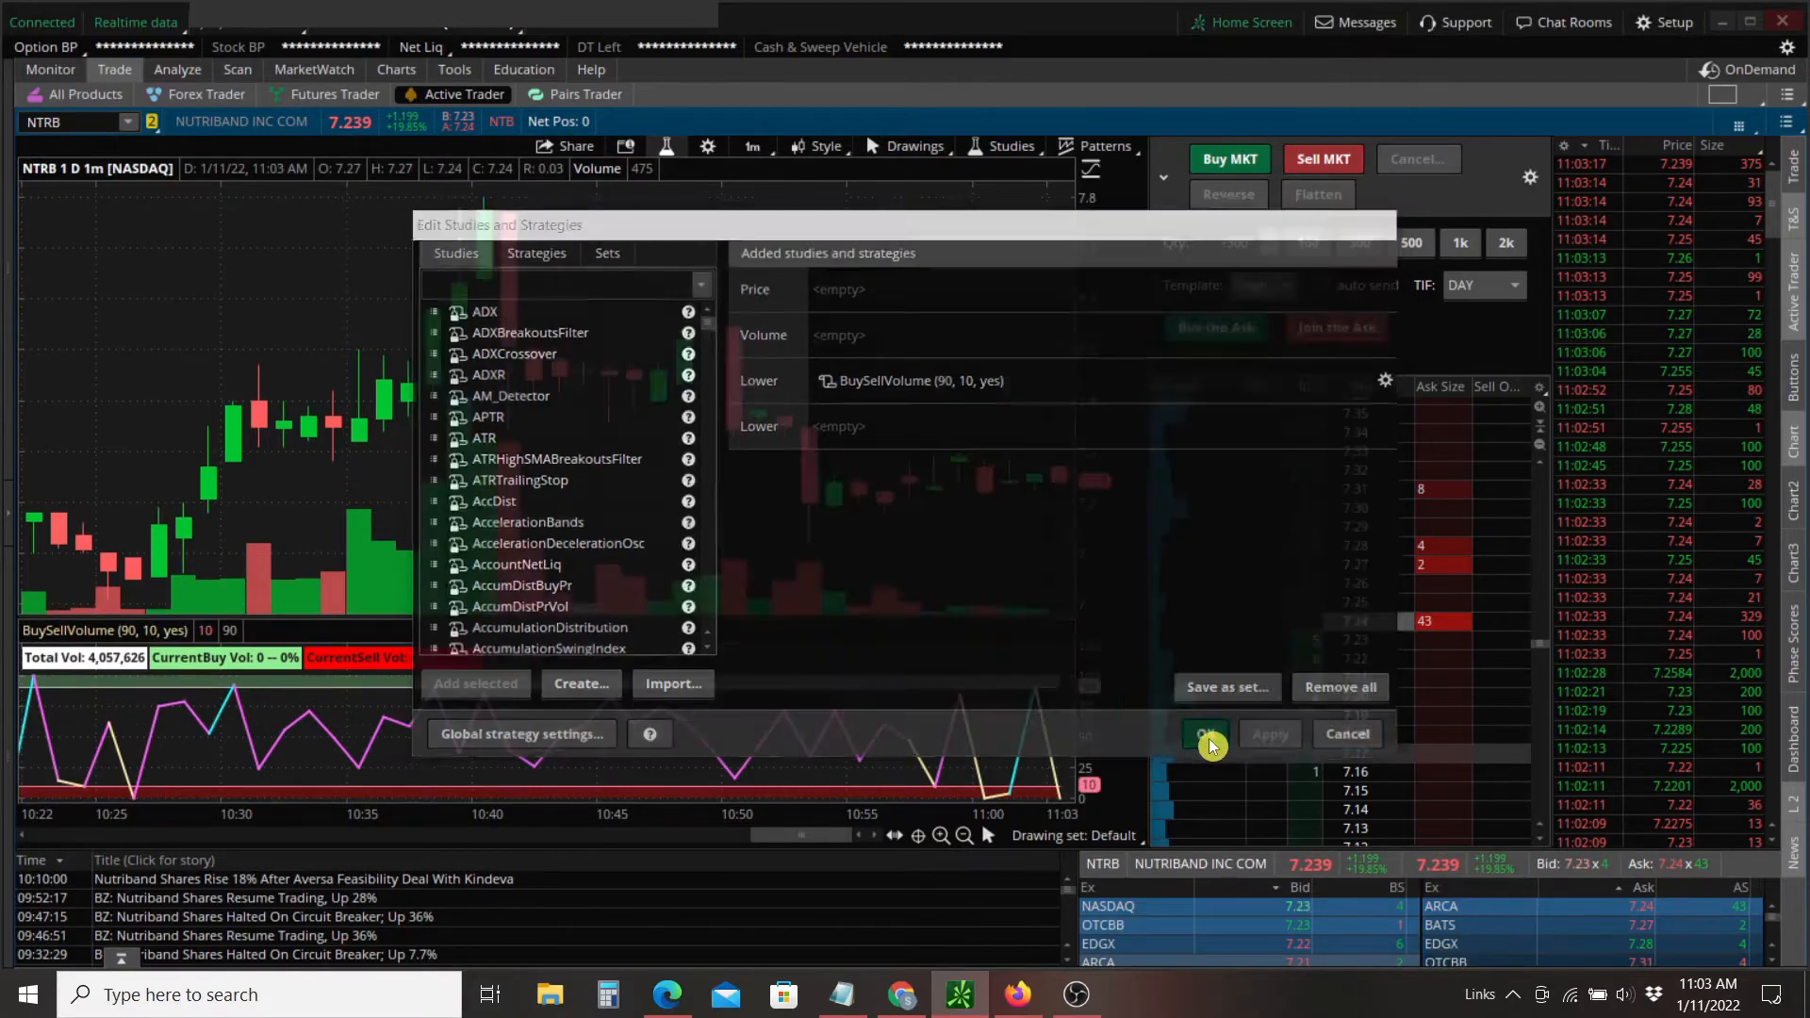
Apply the edited BuySellVolume study so the chart shows green buy and red sell labels.
{"action": "left_click", "coordinate": [1206, 740]}
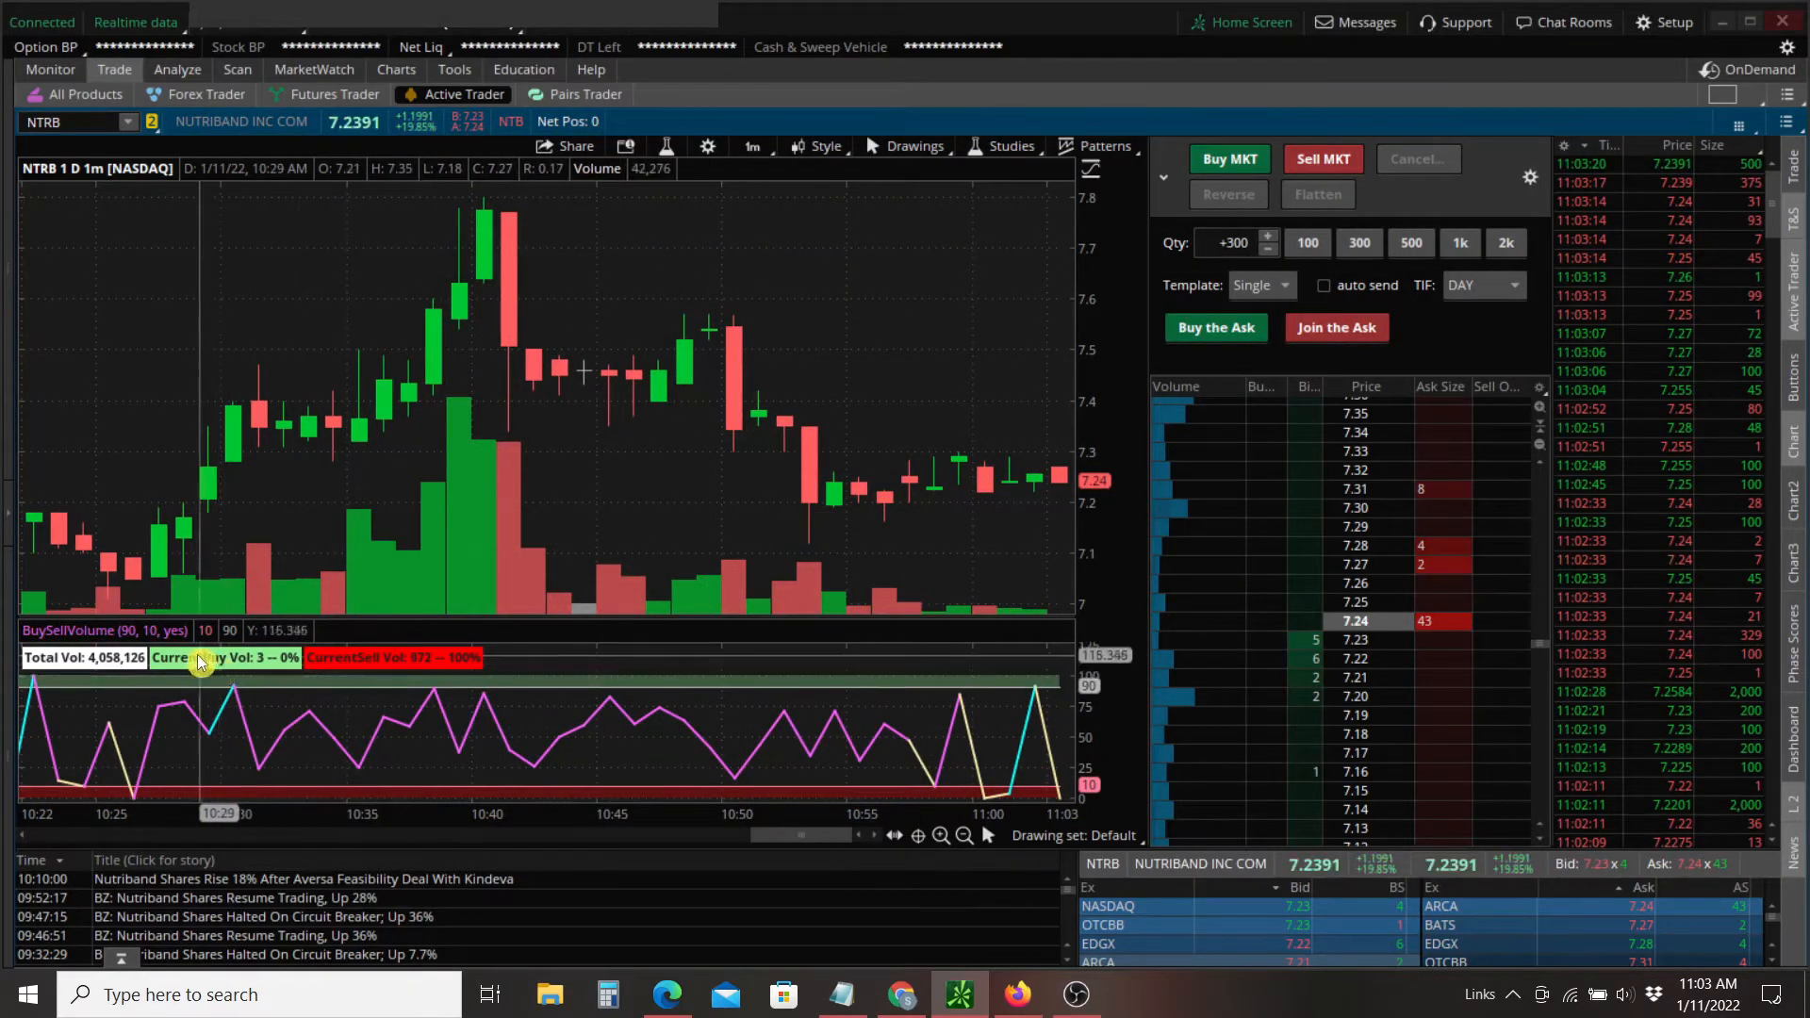
{"action": "mouse_move", "coordinate": [882, 415]}
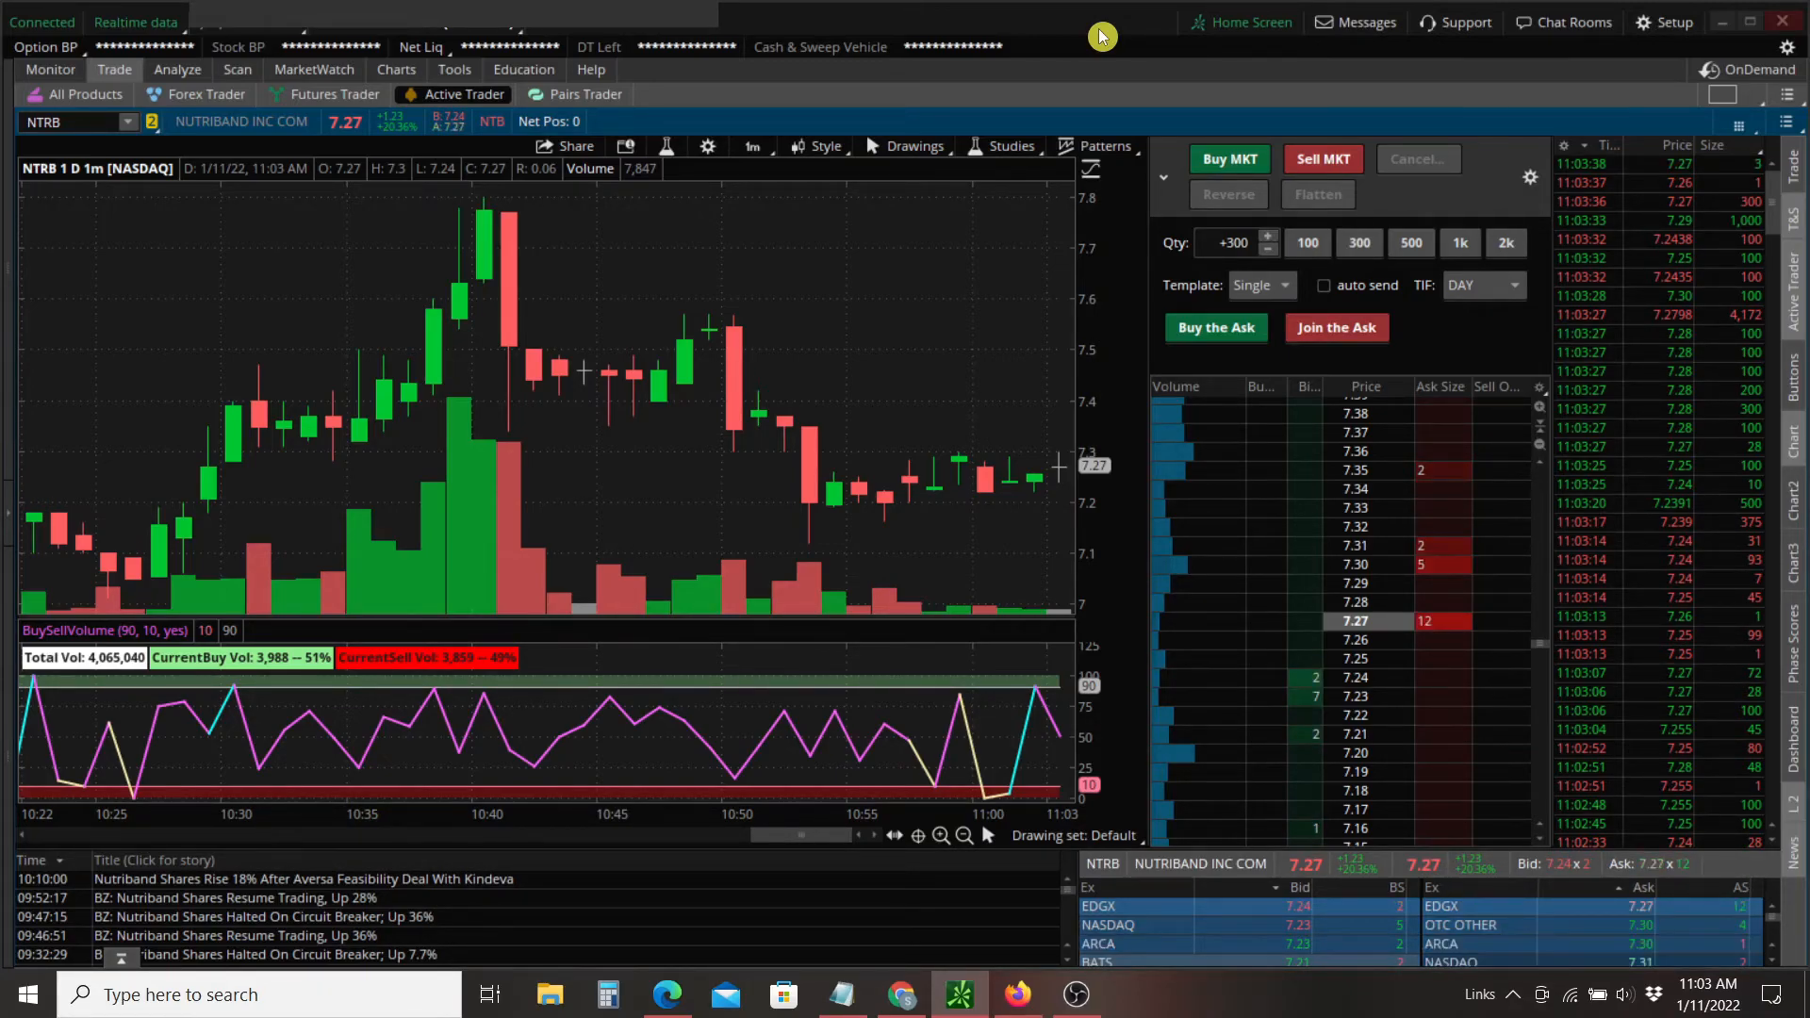
{"action": "mouse_move", "coordinate": [964, 477]}
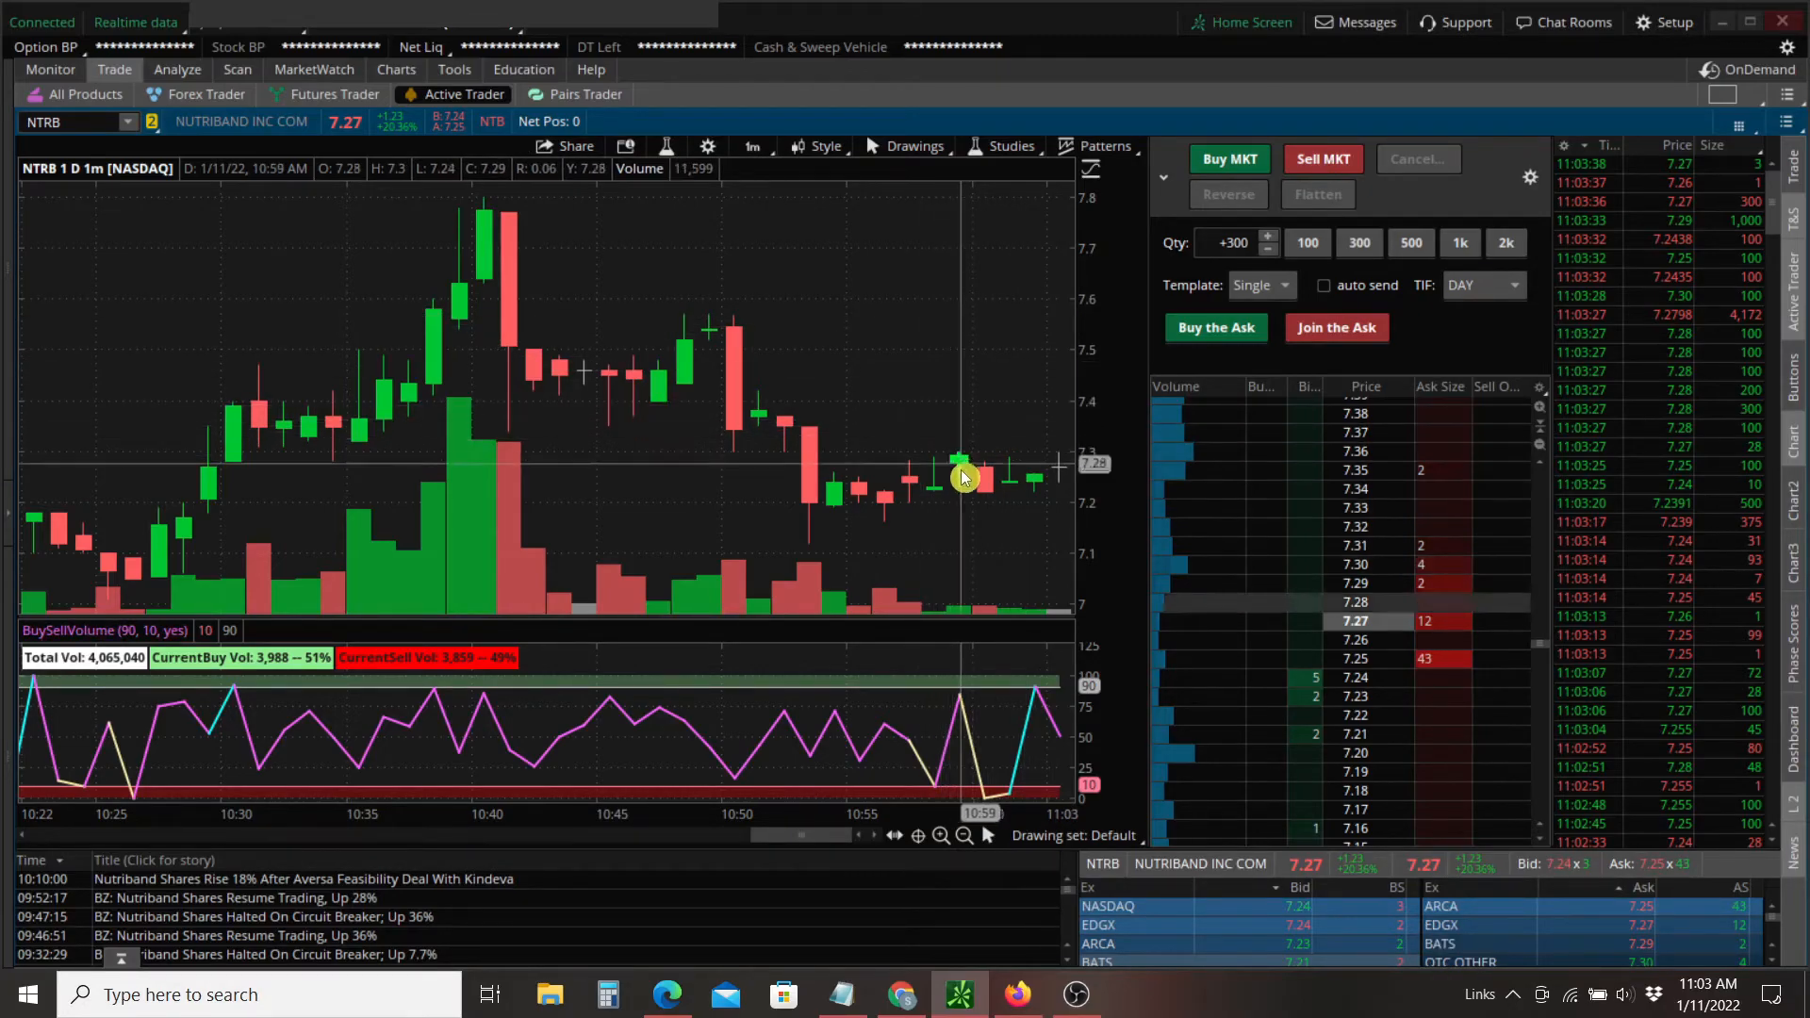